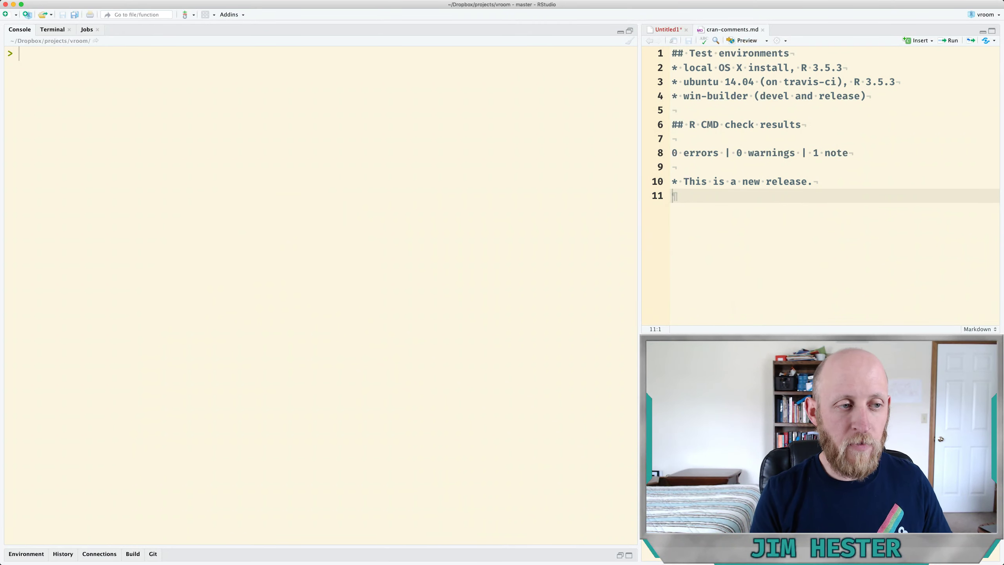
Run usethis::use_release_issue() and choose option 1 for a major bump to 1.0.0
type("usethis:")
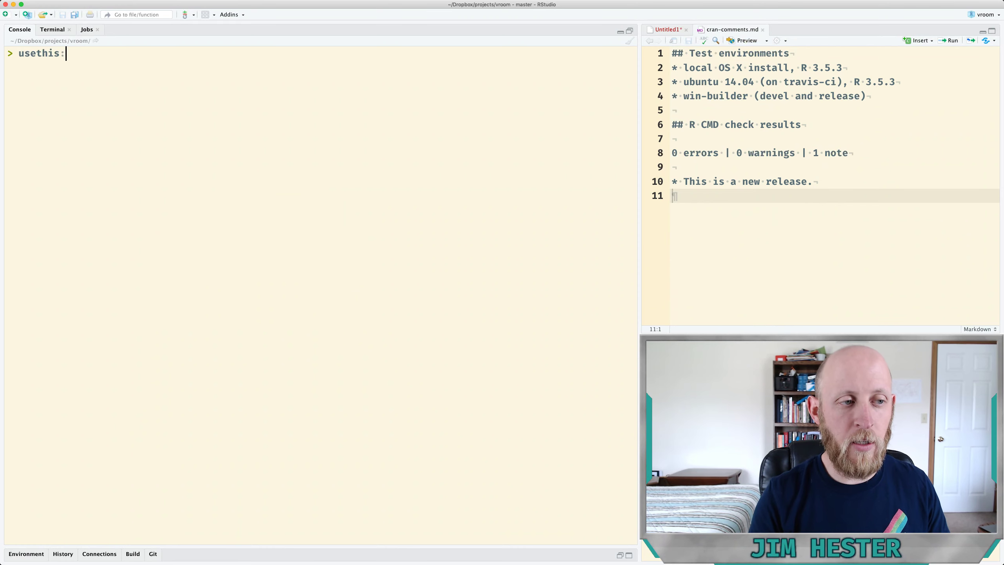
type(":use_release_issue(")
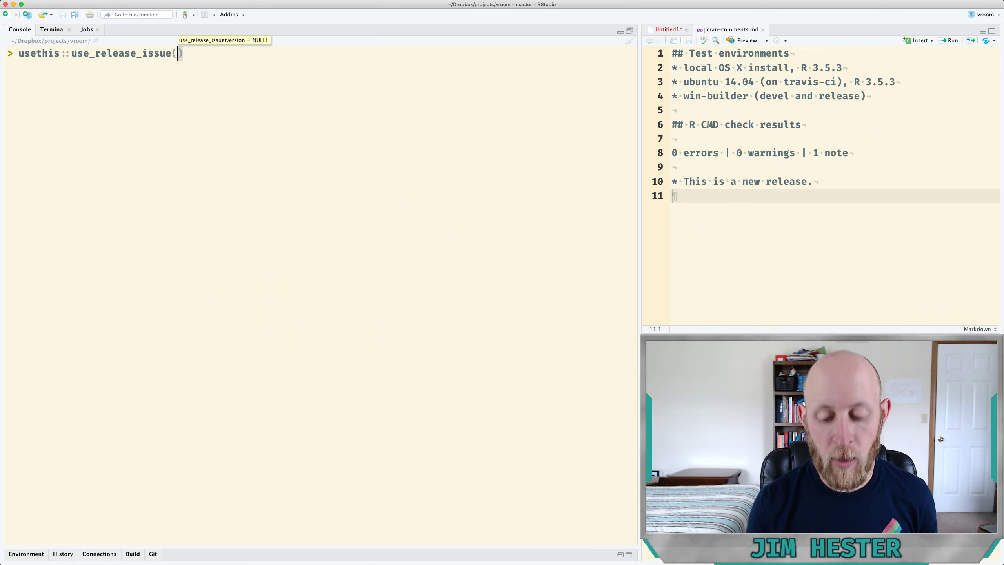
key("Enter")
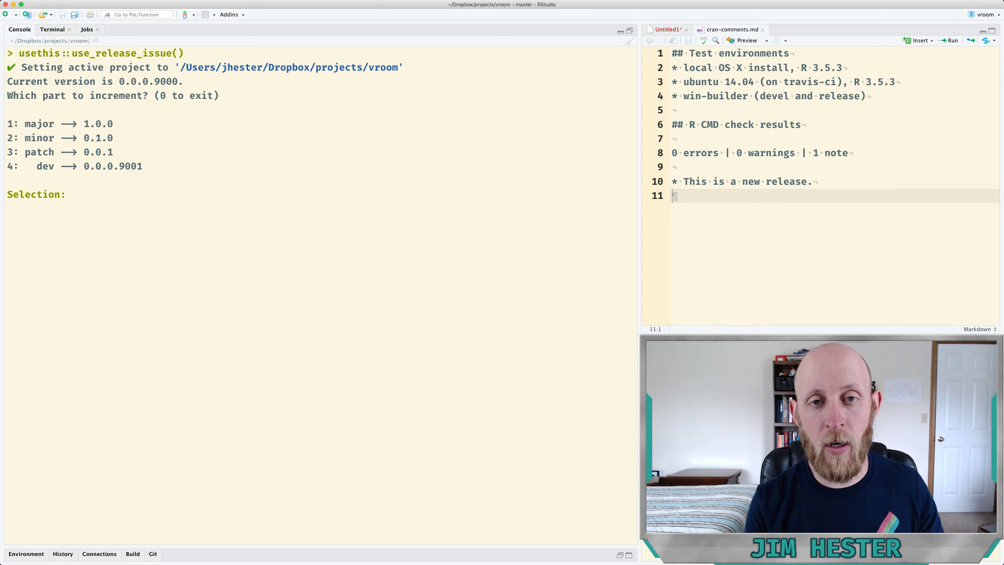
type("1")
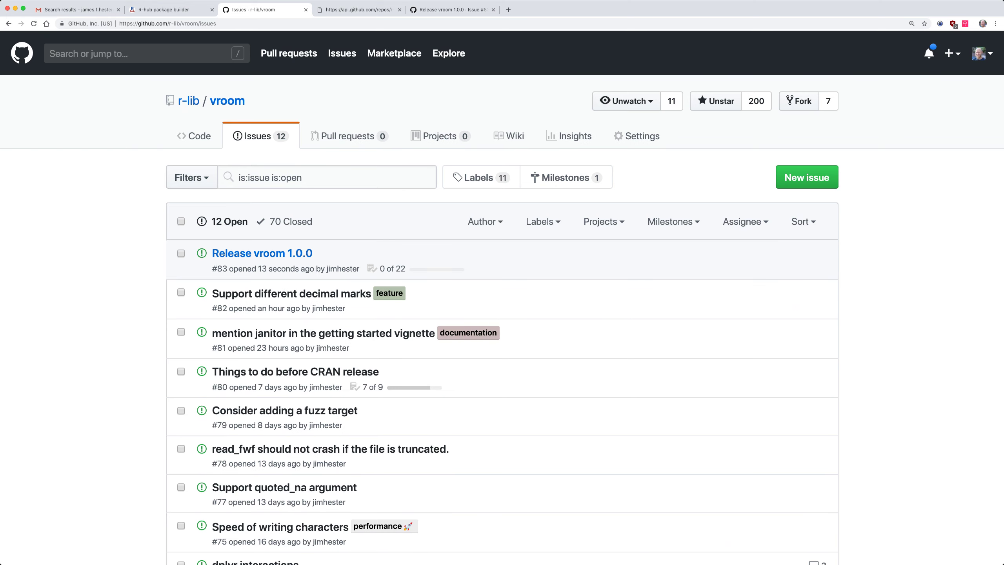
Open the 'Release vroom 1.0.0' issue and scroll through its 22-item checklist
left_click(261, 252)
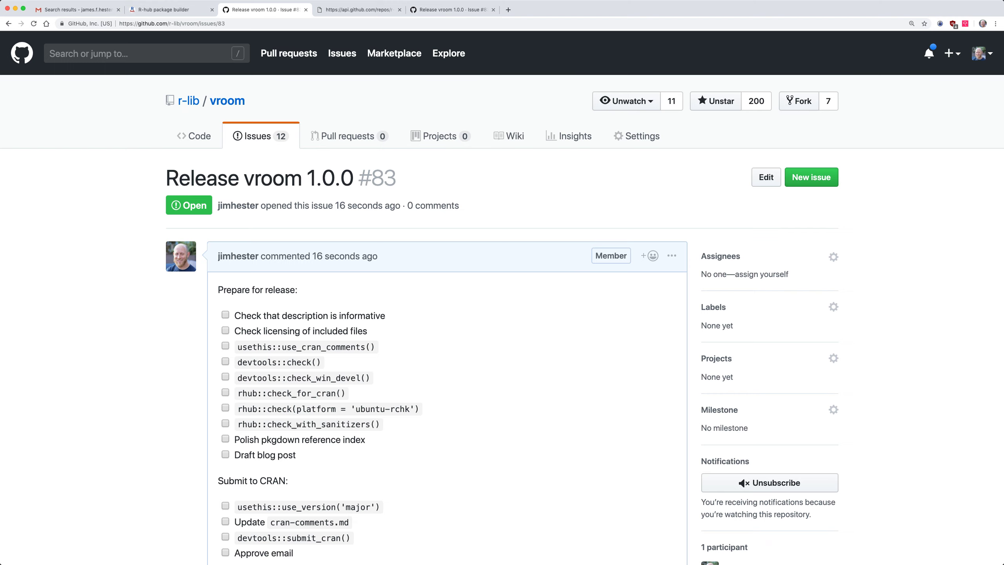
scroll("down", 3)
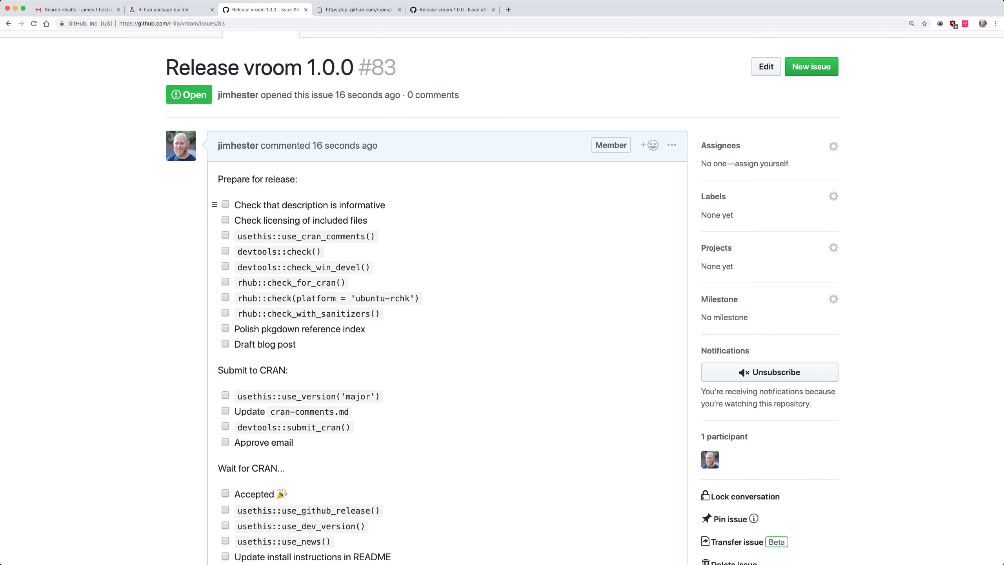
scroll("down", 3)
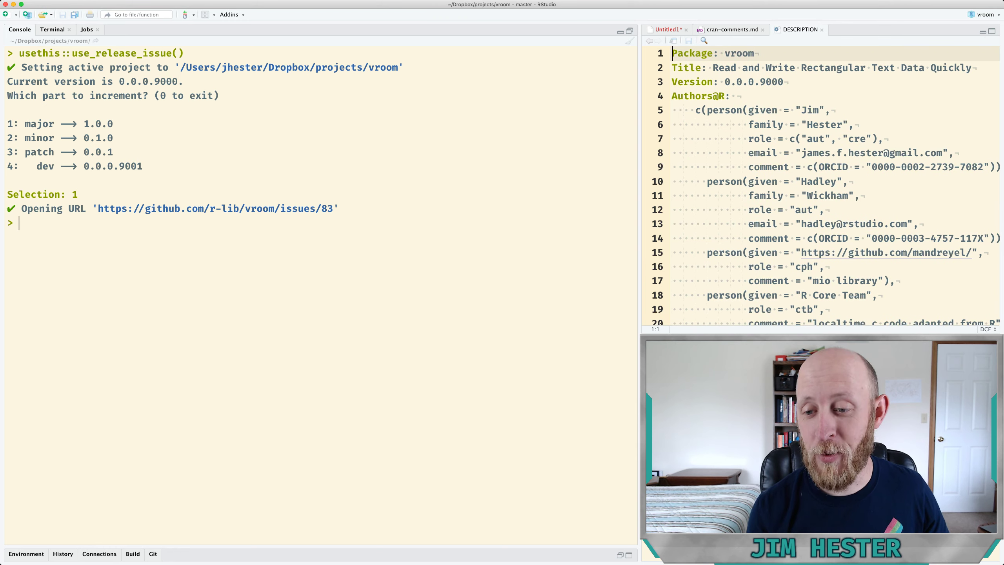
Scroll through vroom's DESCRIPTION to read its title, authors and description
scroll("down", 3)
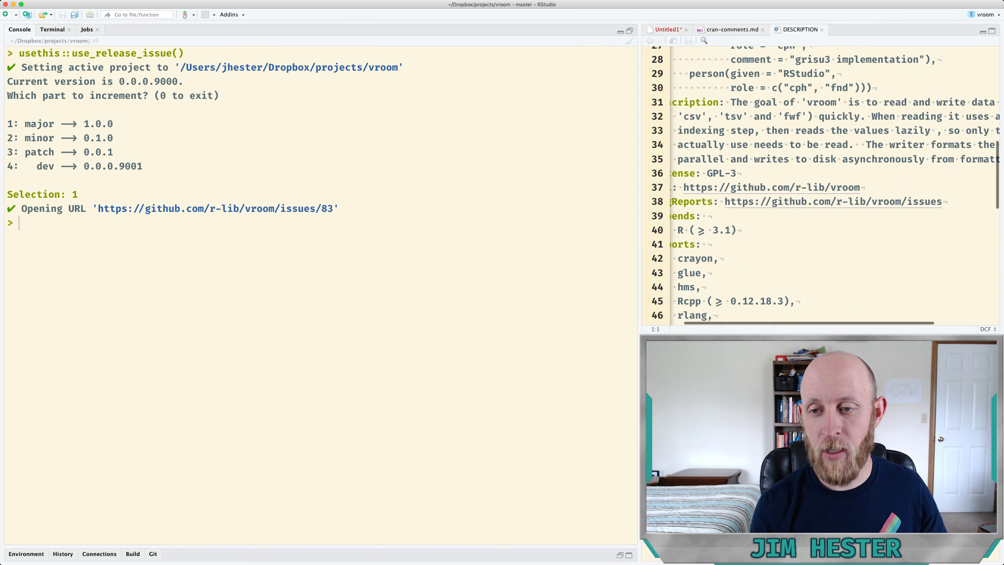
scroll("right", 3)
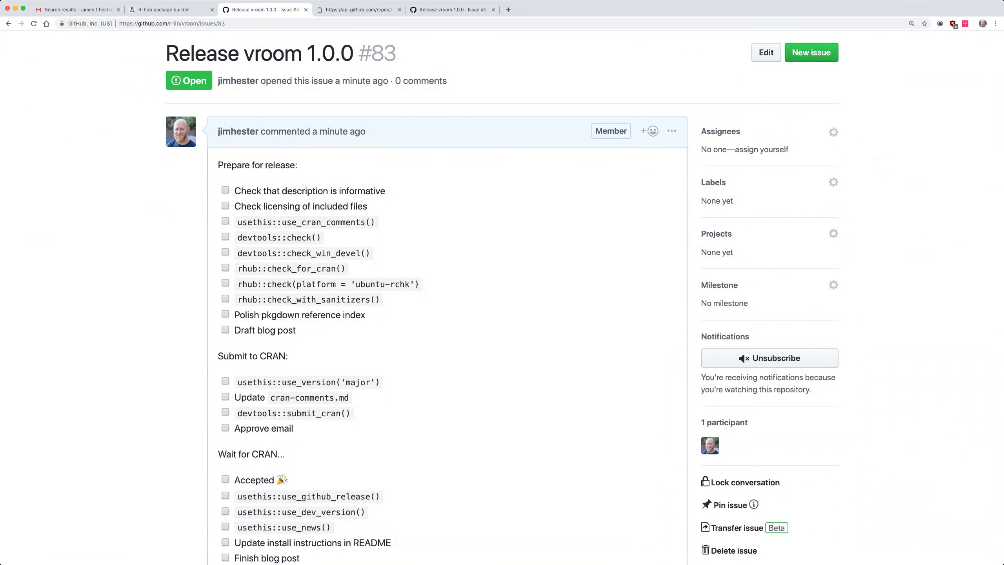
Tick the 'Check that description is informative' item on issue #83
left_click(225, 191)
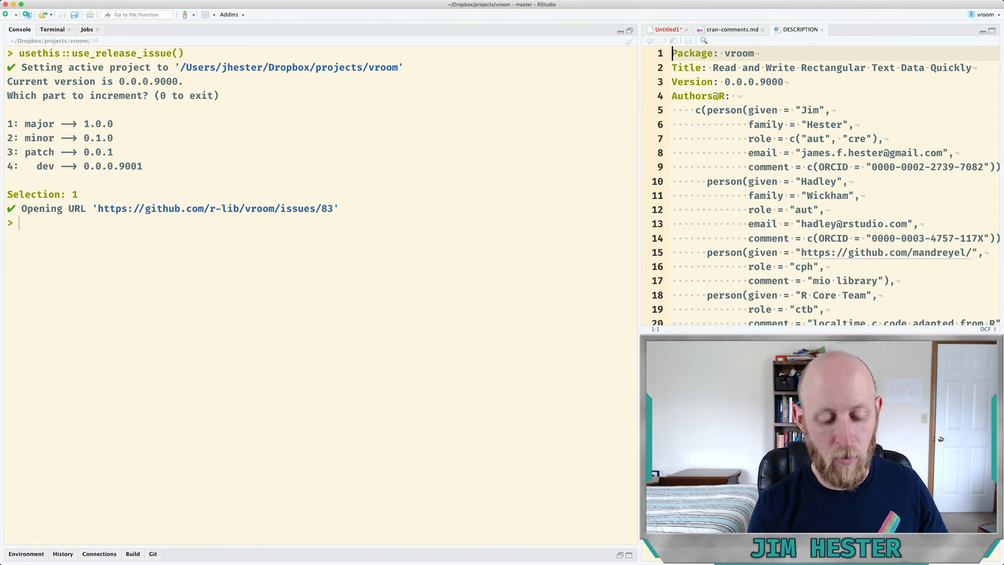
Open LICENSE.md via Go to File, search for COPYRIGHT, and view cran-comments.md
left_click(136, 14)
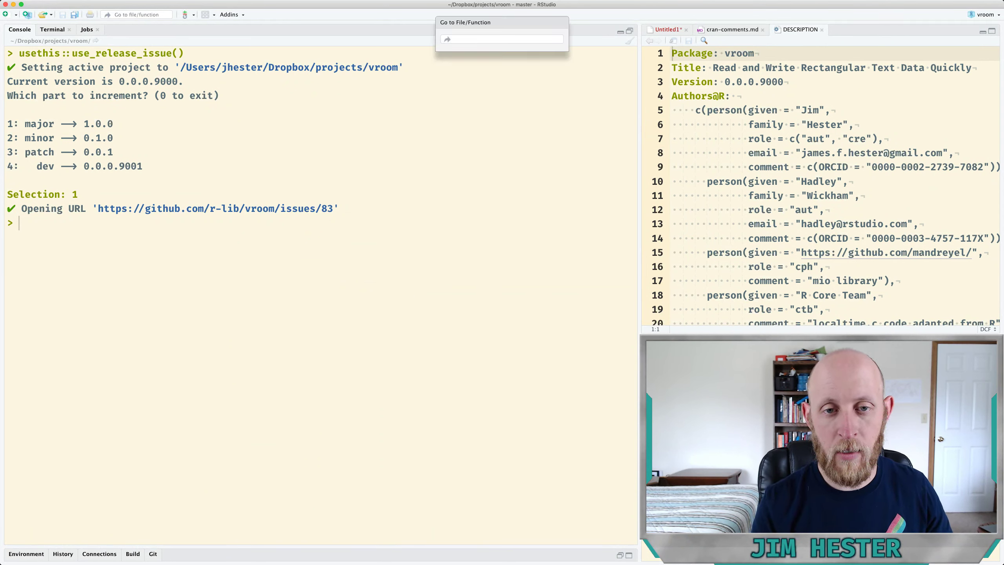
type("LICENS")
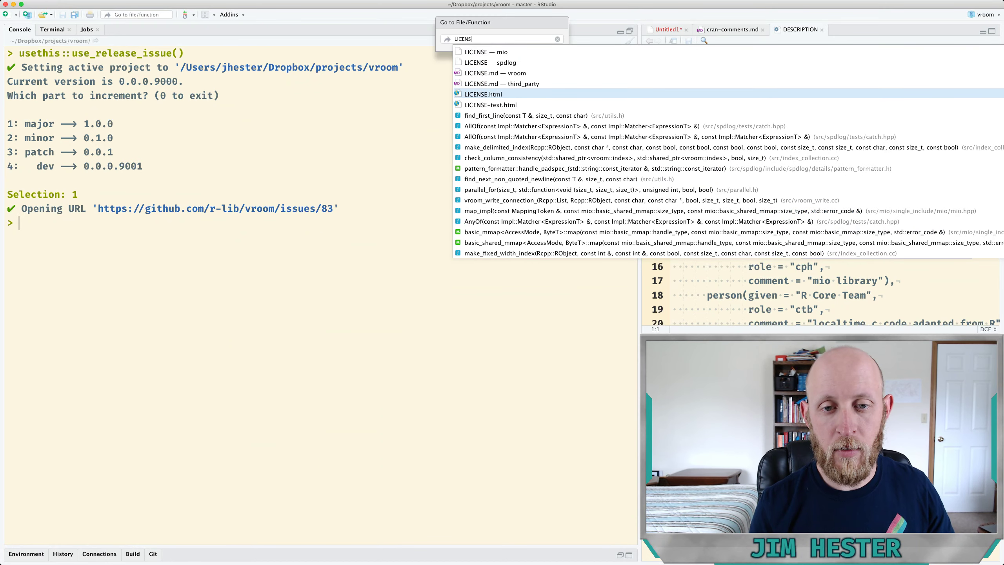
left_click(496, 73)
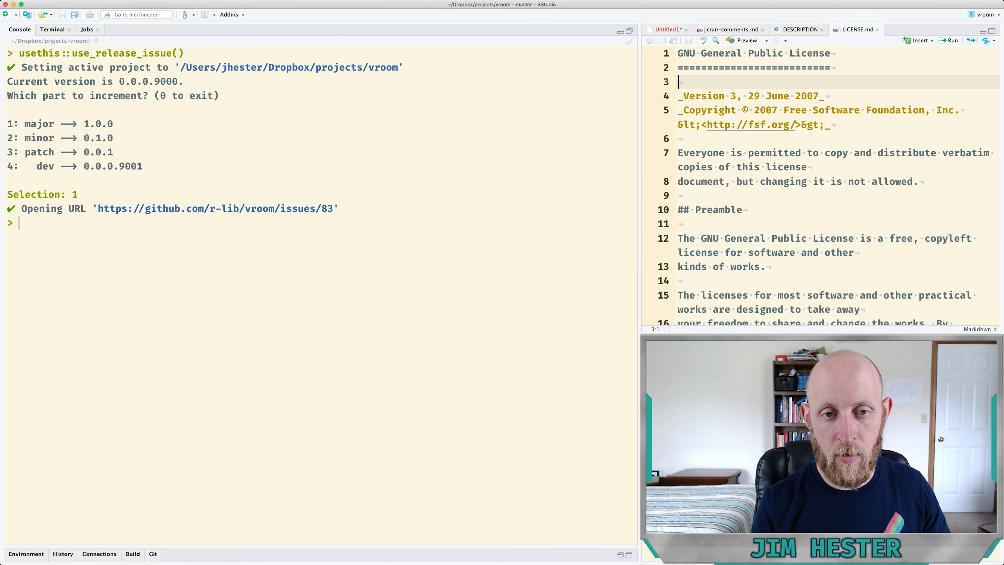
left_click(137, 14)
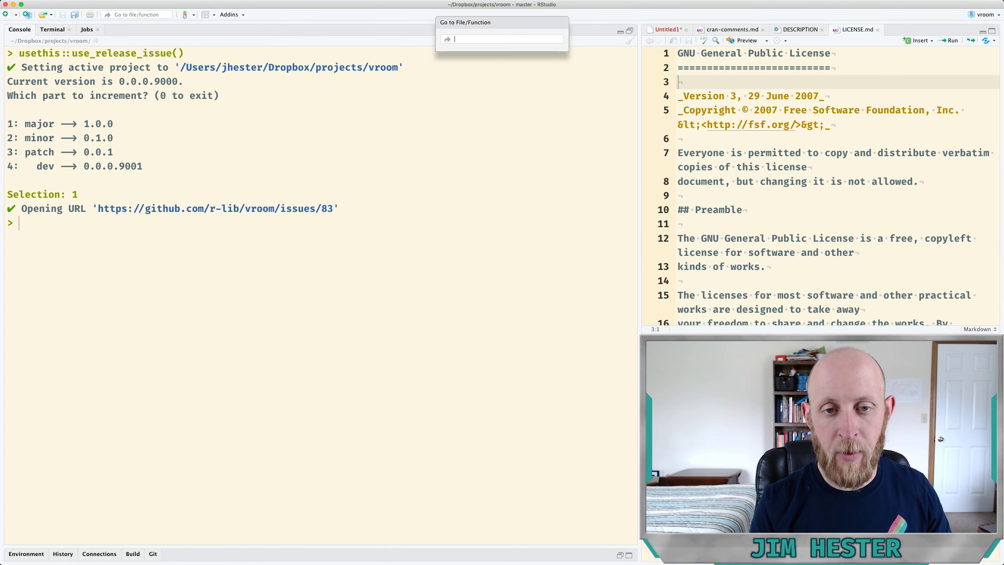
type("COPYR")
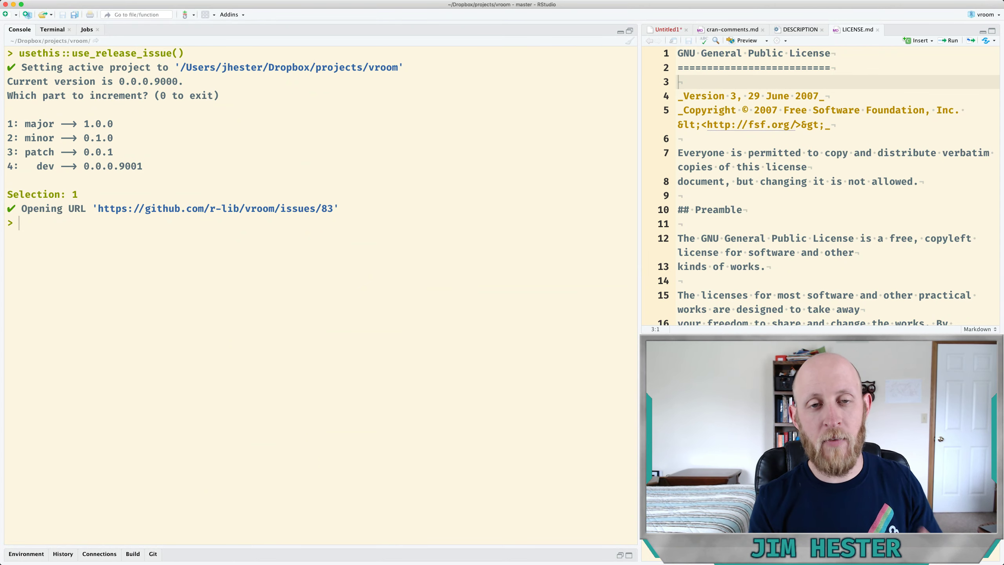
left_click(733, 29)
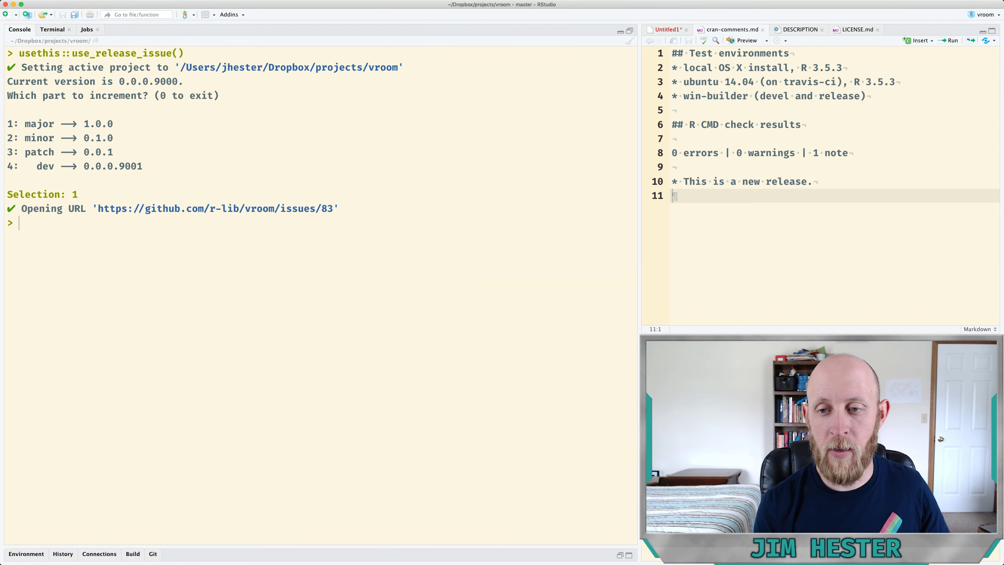
Return to DESCRIPTION and scroll to review the cph copyright-holder author entries
left_click(799, 30)
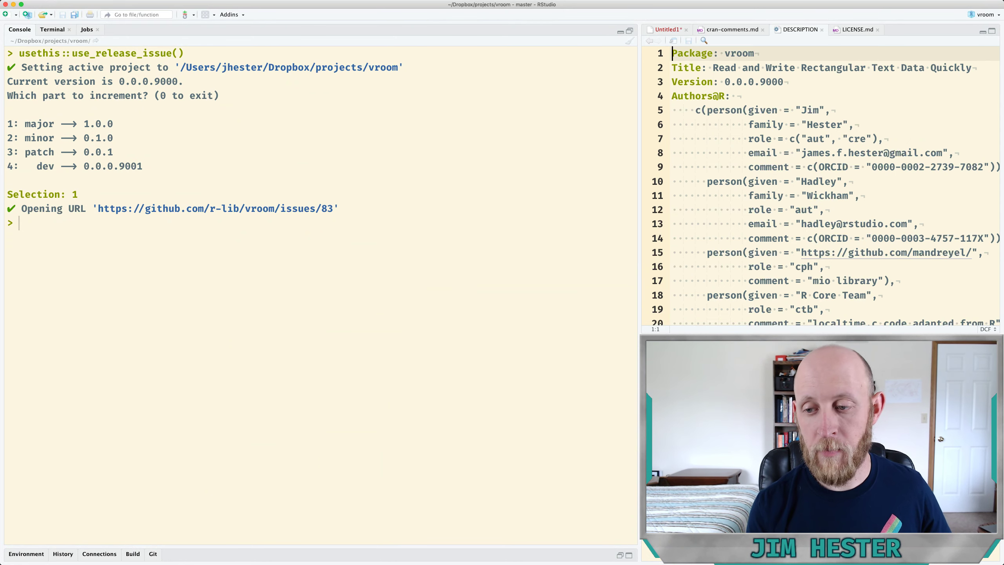
scroll("down", 3)
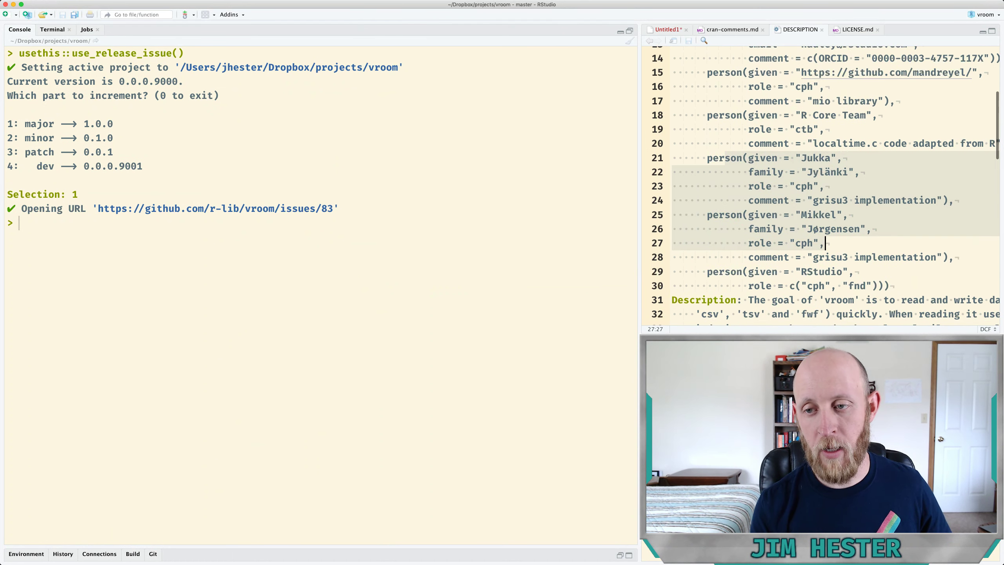
scroll("up", 3)
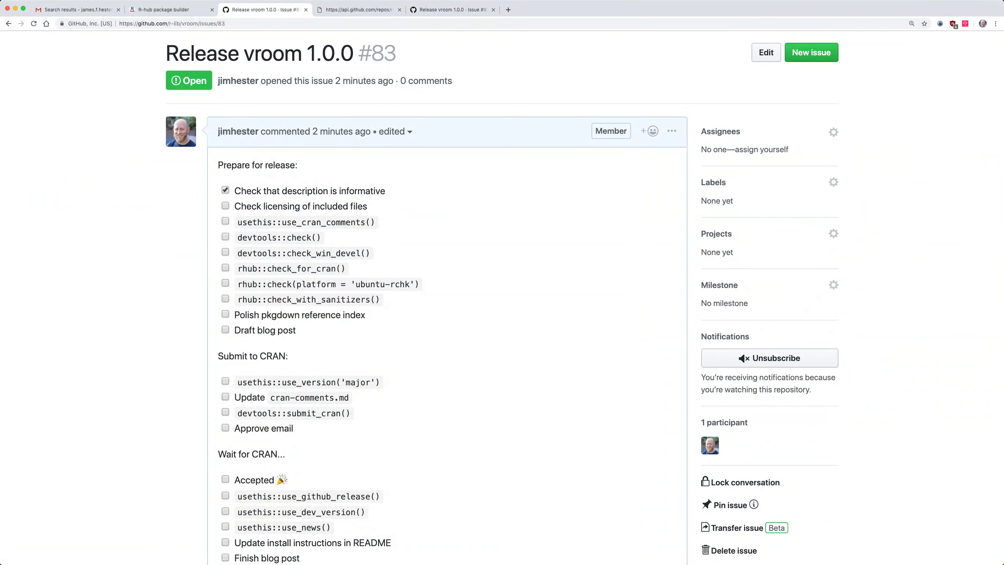
Tick the 'Check licensing of included files' item on issue #83
left_click(225, 205)
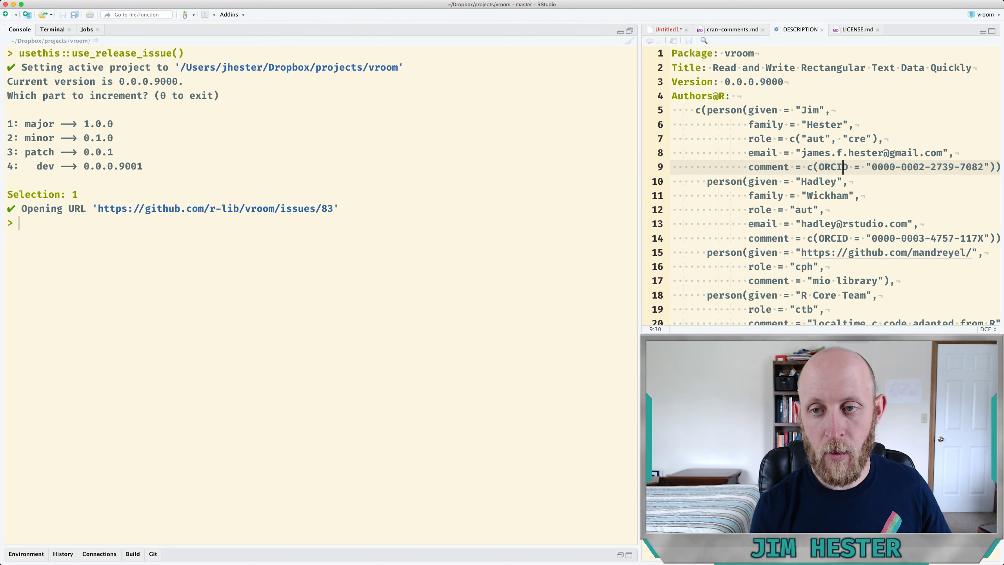
Review the maintainer entry in DESCRIPTION before viewing the R-hub check log
left_click(728, 30)
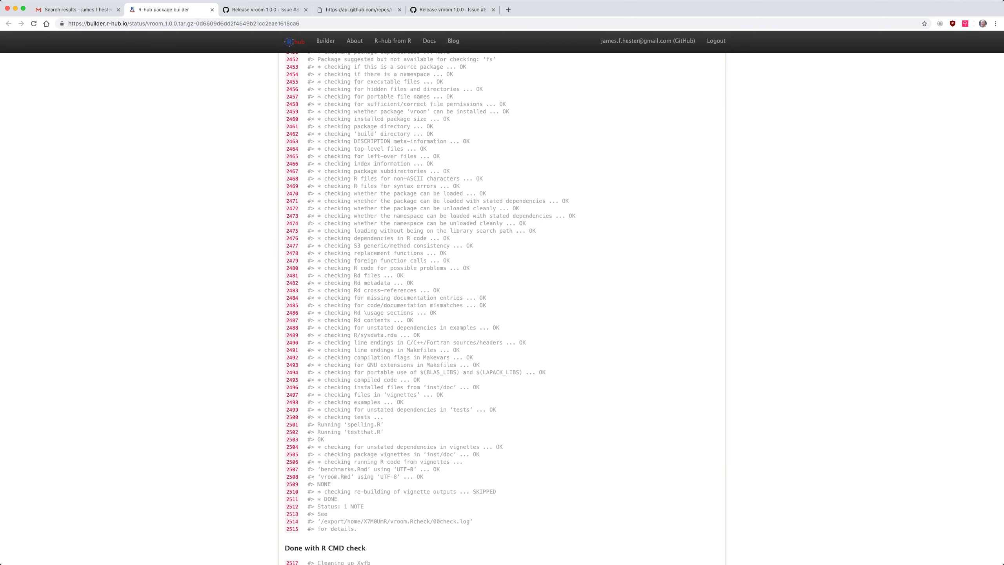
Return to the release checklist issue and tick the cran-comments item
left_click(455, 11)
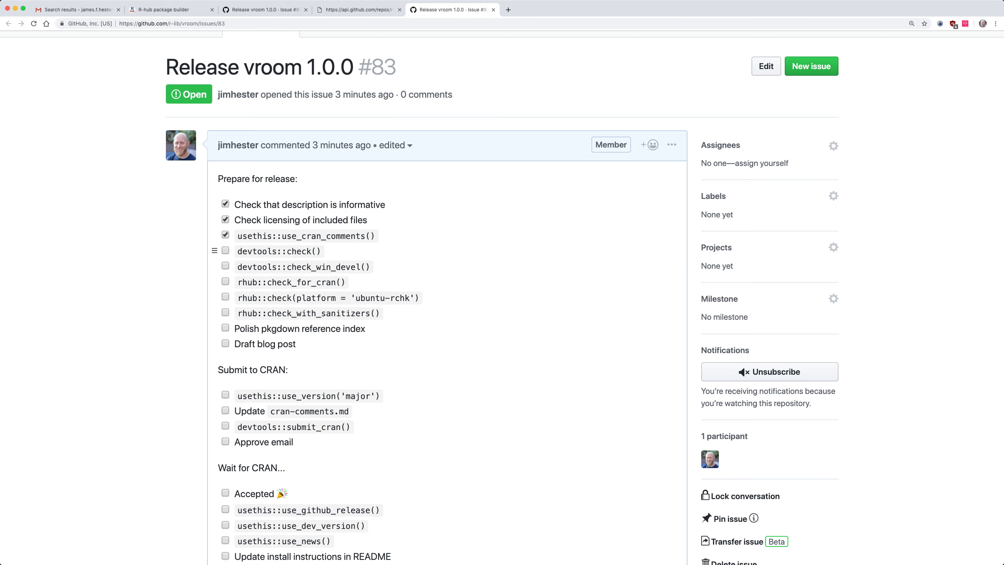
double_click(275, 251)
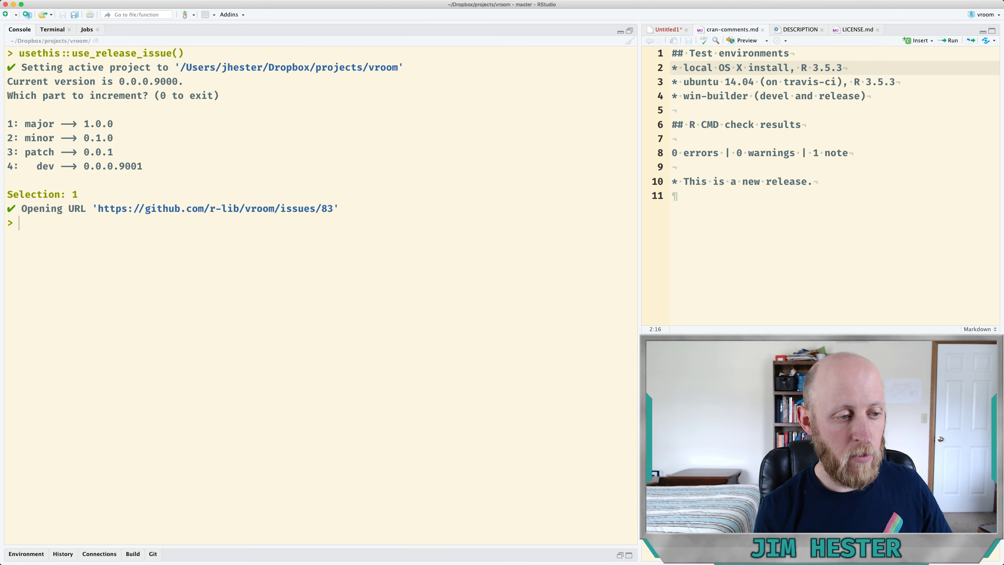
Enter devtools::check(remote = TRUE) in the RStudio console
type("devtools::check(")
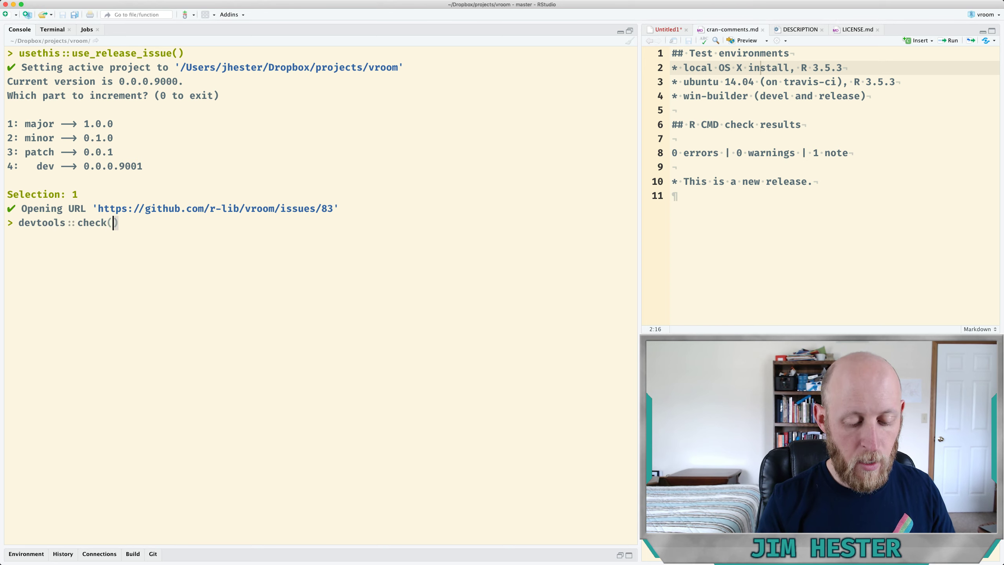
type("remote")
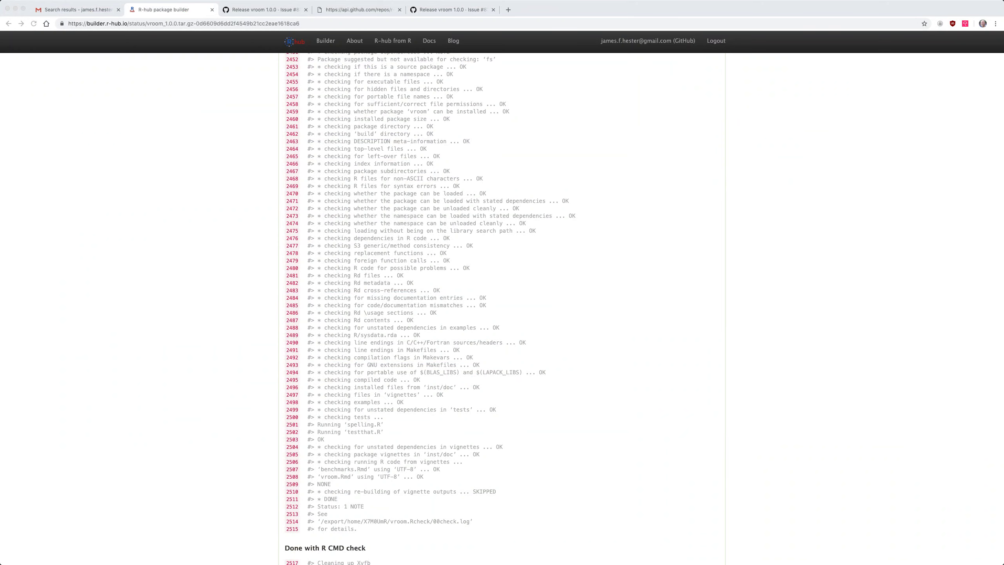
Tick the devtools::check() item on issue #83, then bring up the Gmail CRAN emails
left_click(452, 9)
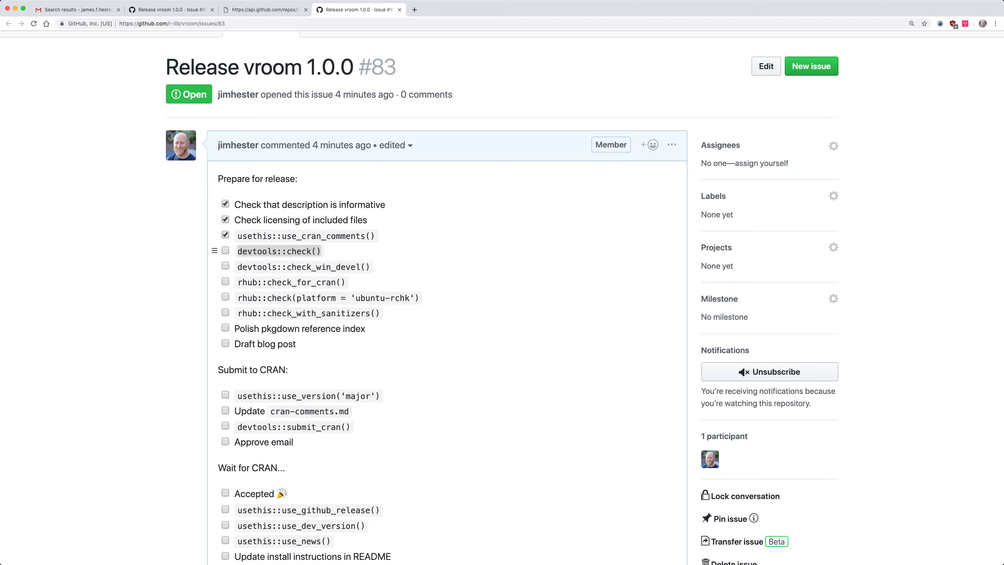
left_click(226, 251)
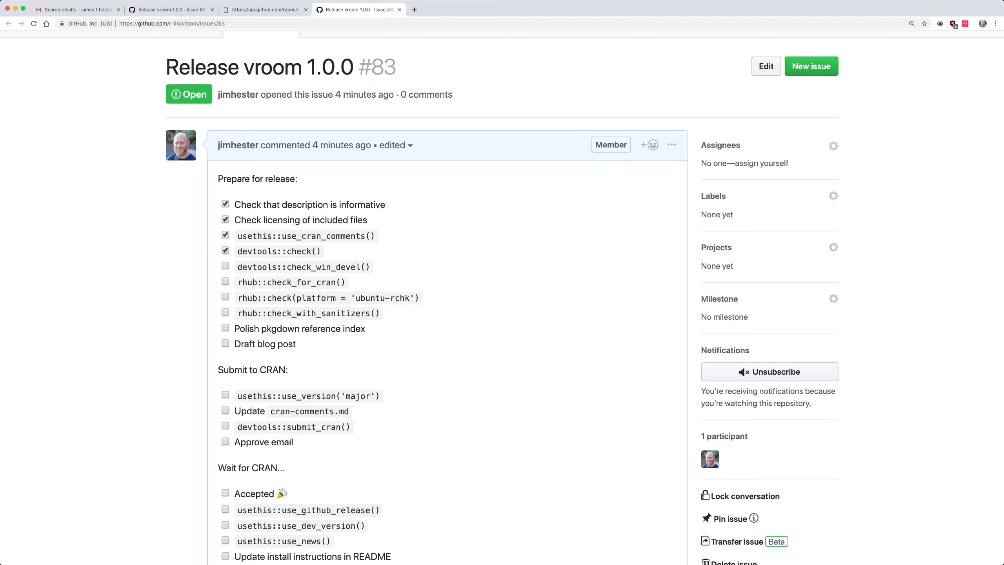
left_click(77, 9)
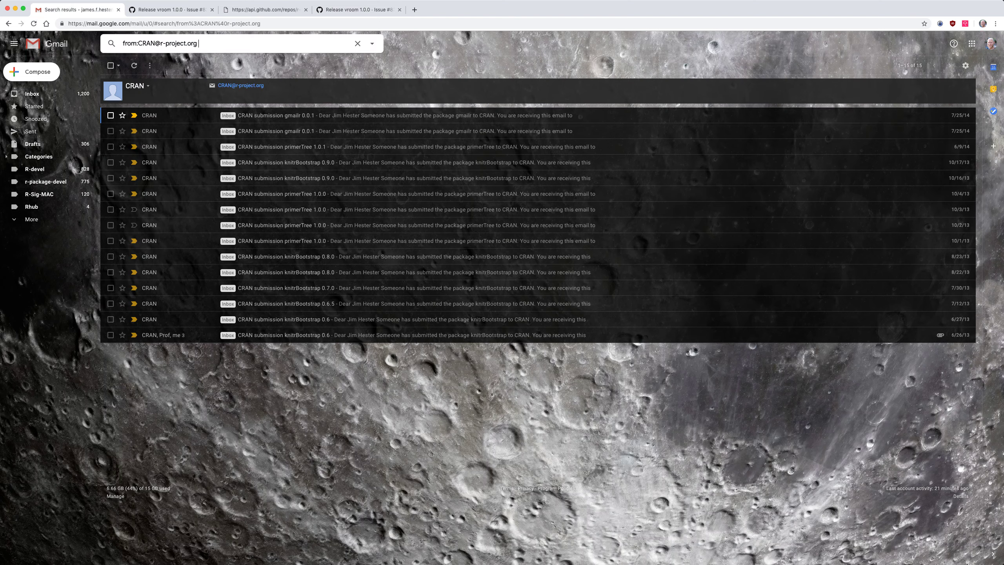
Search Gmail for 'win' to bring up the win-builder vroom 1.0.0 emails
type("win")
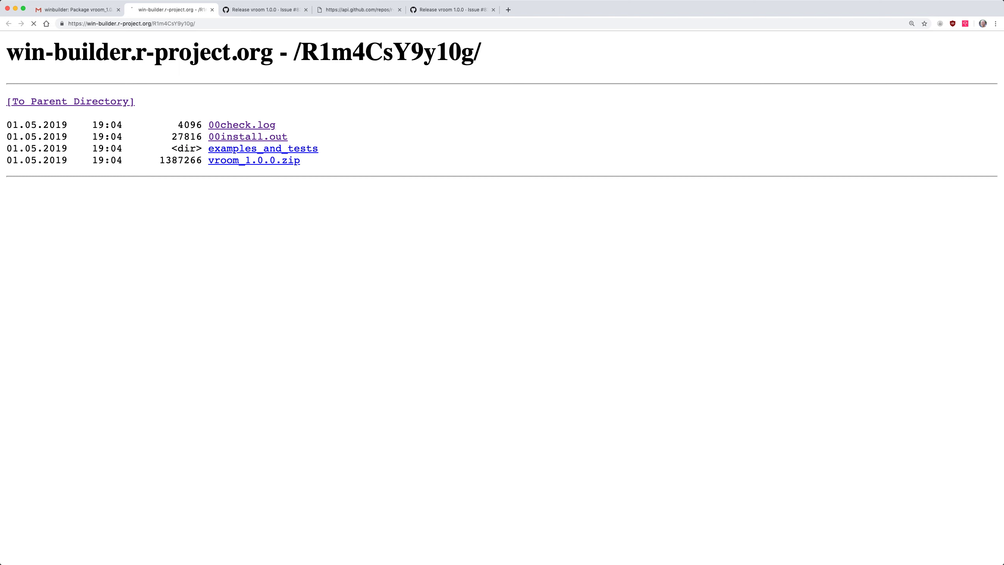
View vroom's 00check.log on win-builder, which ends with Status: 1 NOTE
left_click(242, 124)
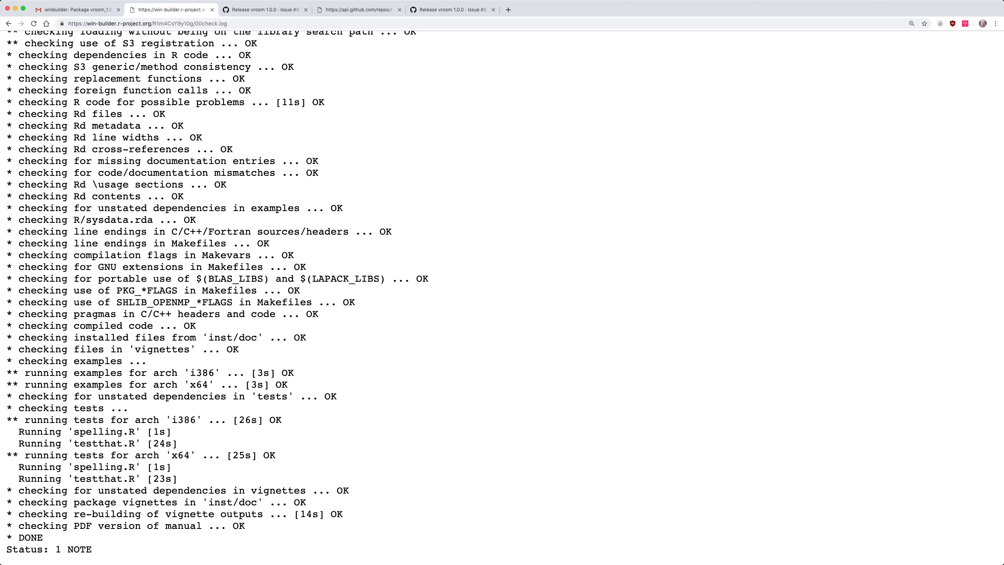
double_click(61, 560)
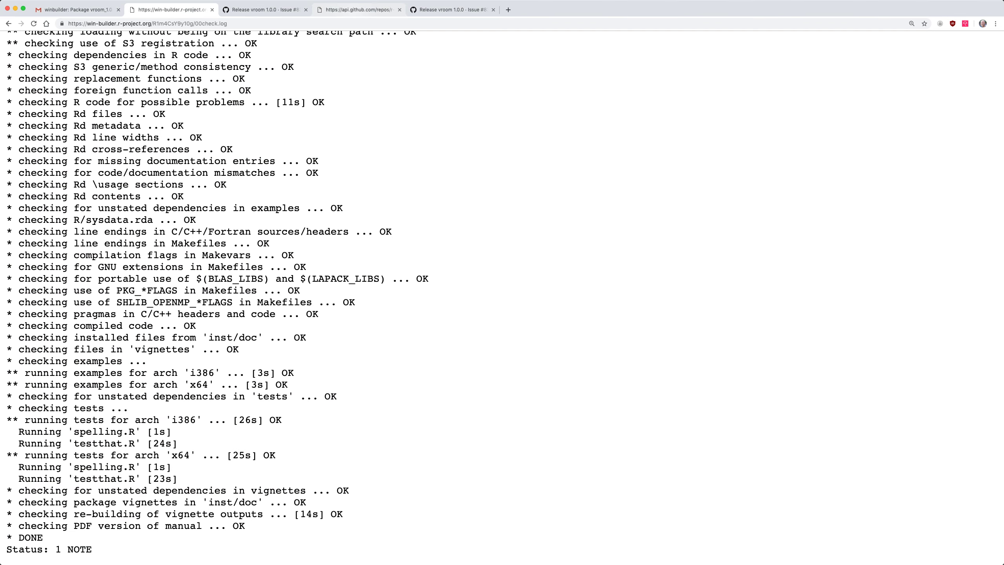
On issue #83, tick check_win_devel() and rhub::check_for_cran() as done
left_click(453, 10)
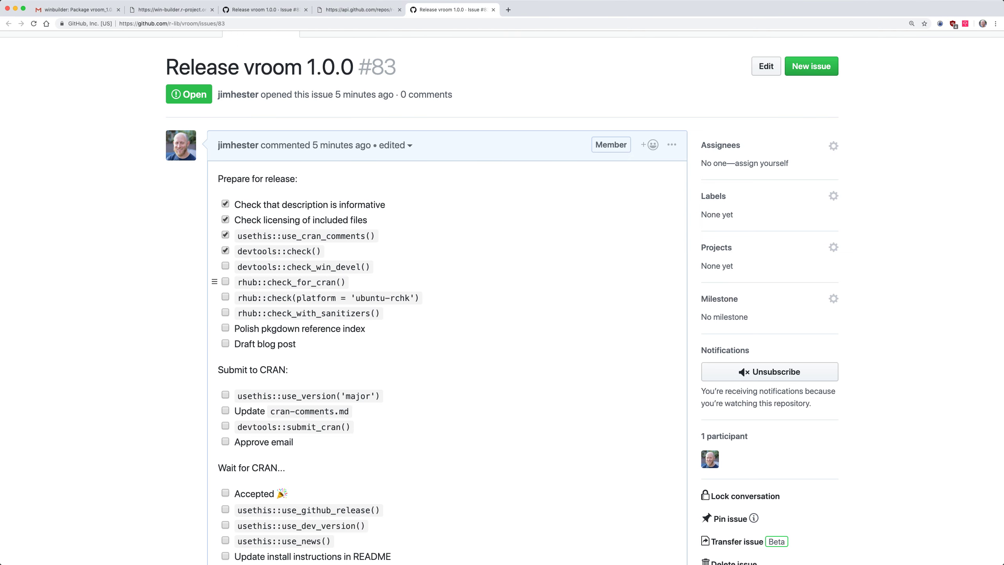
left_click(225, 267)
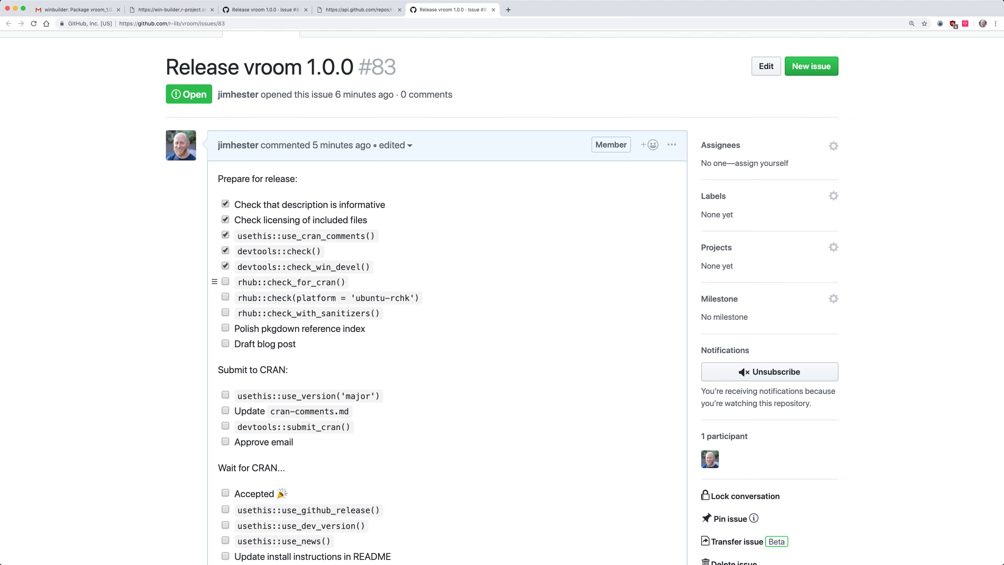
double_click(301, 282)
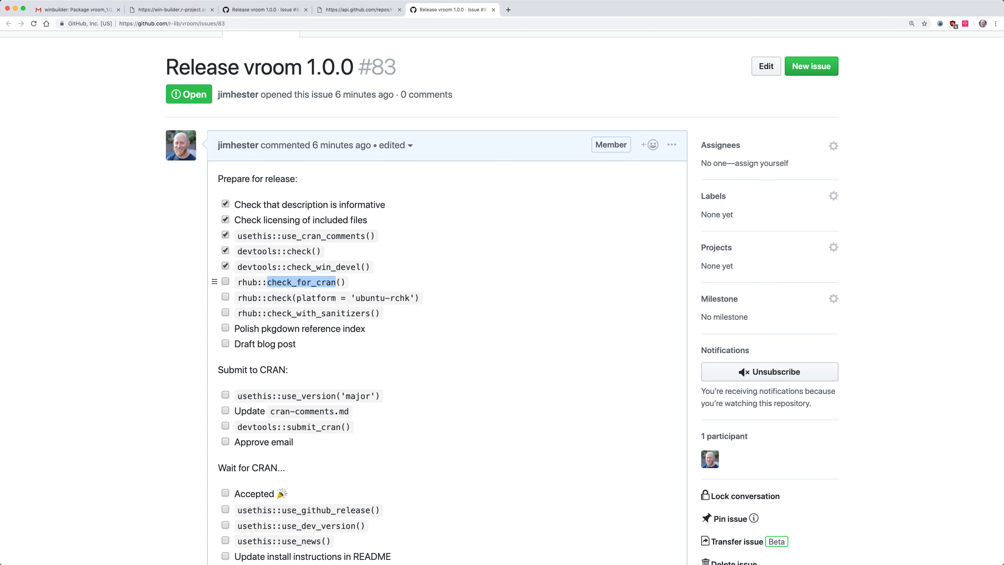
left_click(225, 283)
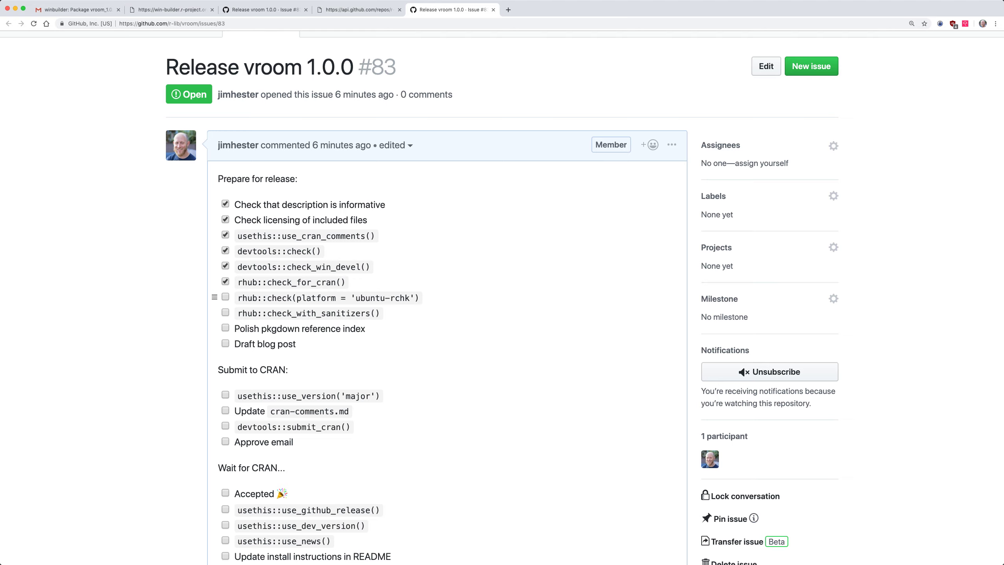
Tick the ubuntu-rchk and check_with_sanitizers() rhub items, then switch to Gmail
left_click(226, 298)
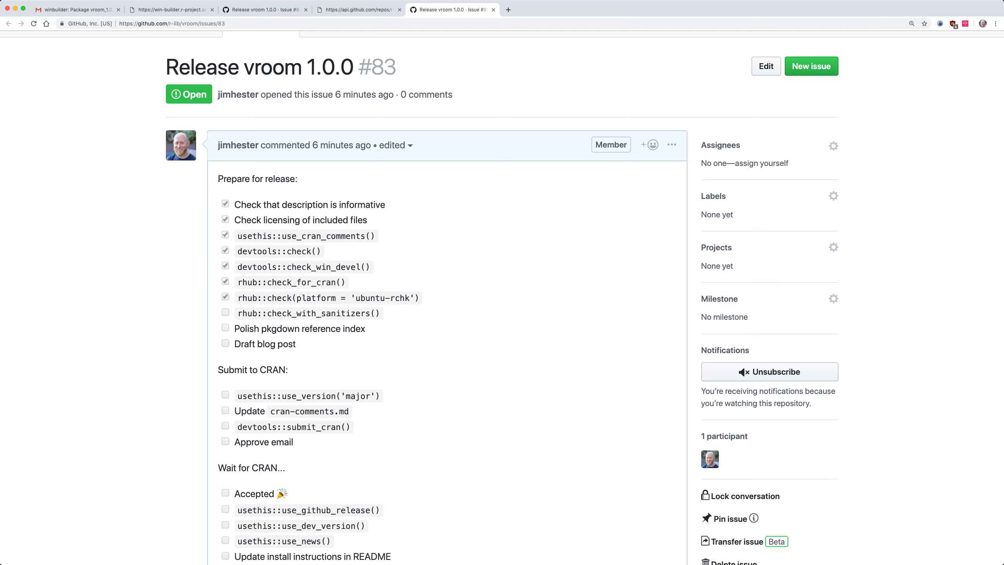
left_click(226, 313)
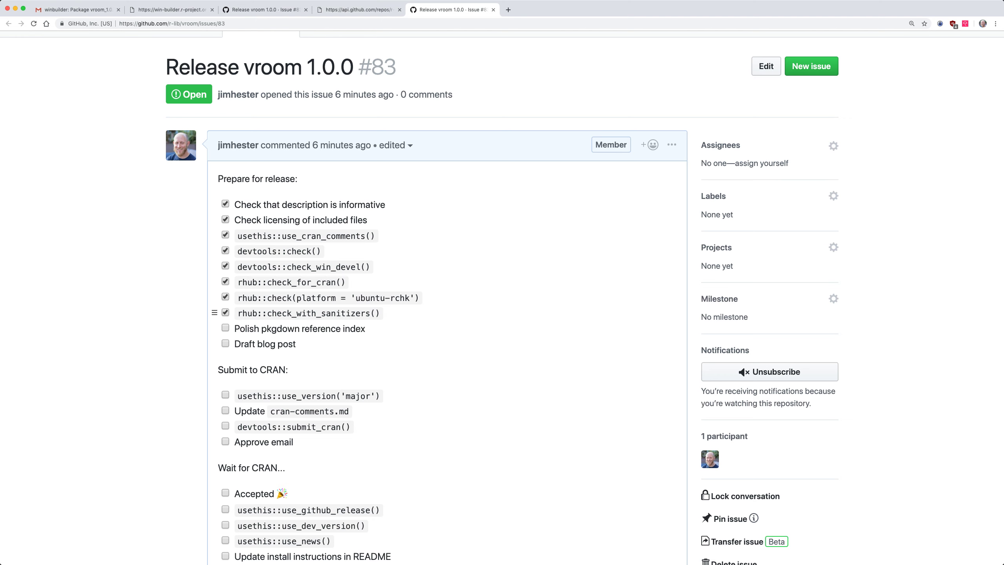
left_click(71, 8)
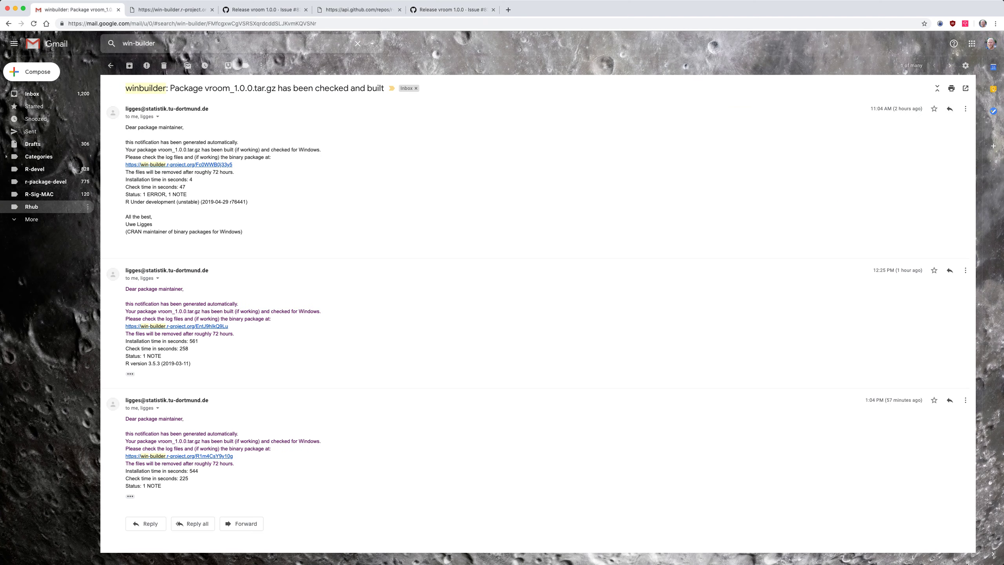
Under the Rhub label, read the vroom 1.0.0 PREPERROR and NOTE report threads
left_click(32, 208)
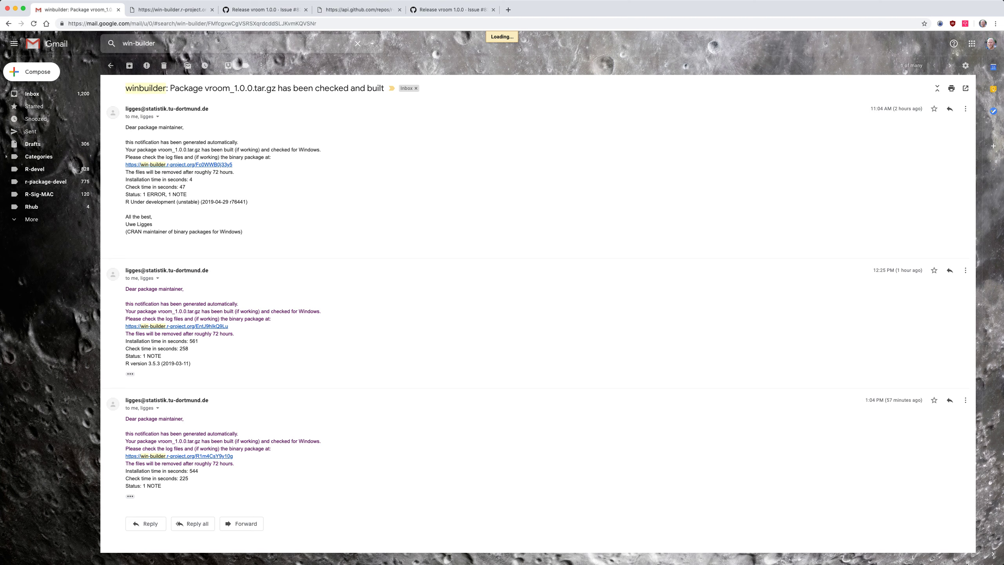
left_click(31, 207)
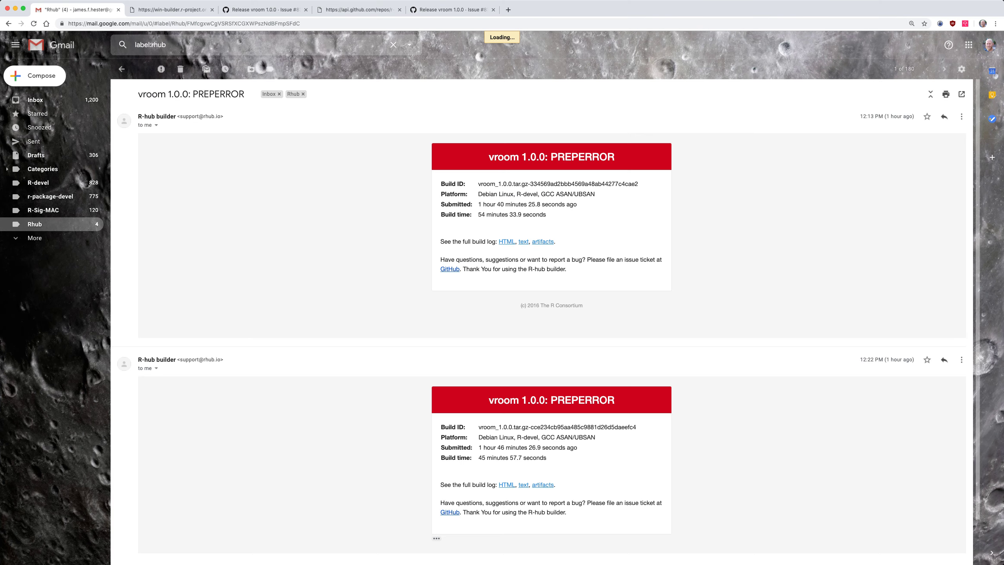
scroll("down", 3)
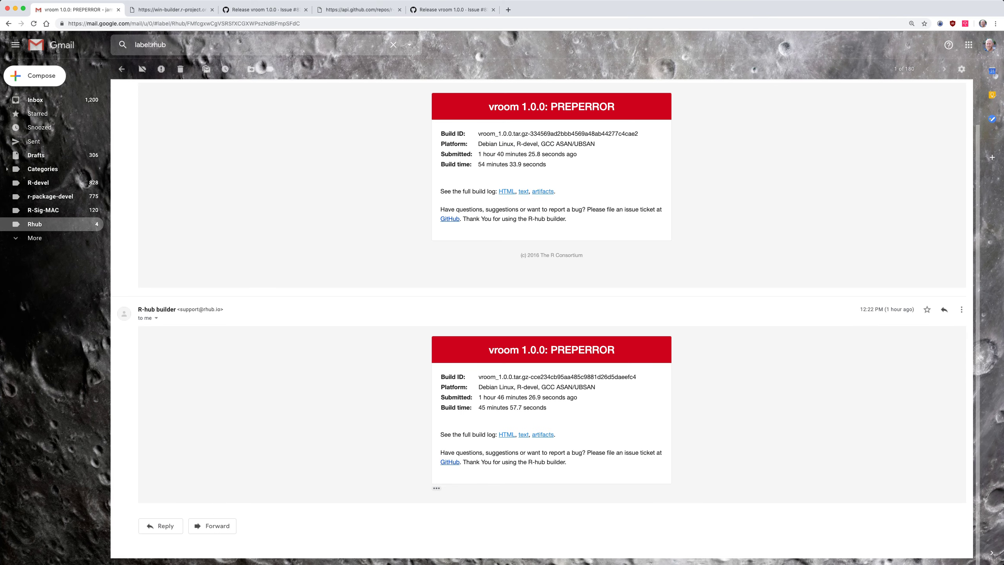
left_click(121, 69)
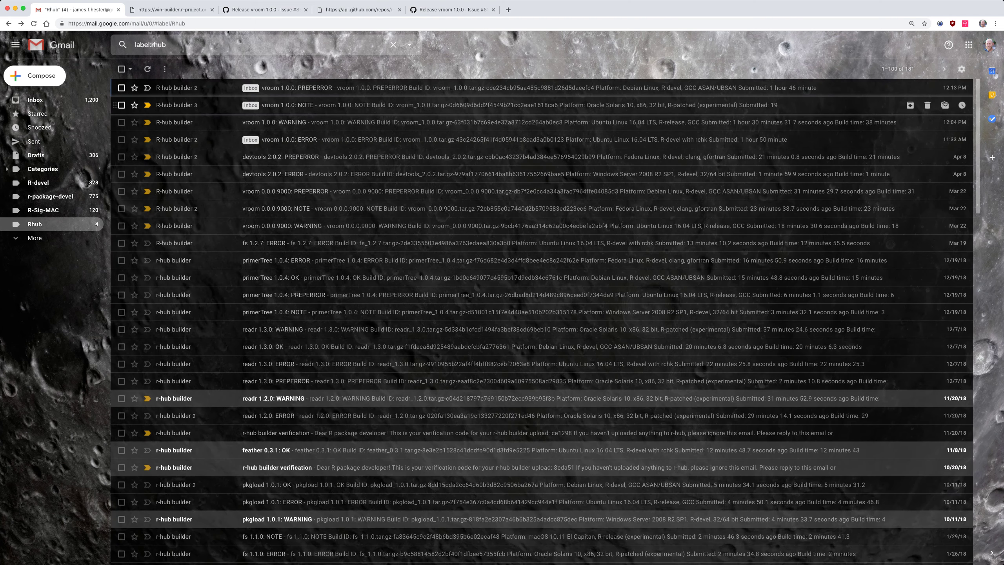
left_click(287, 105)
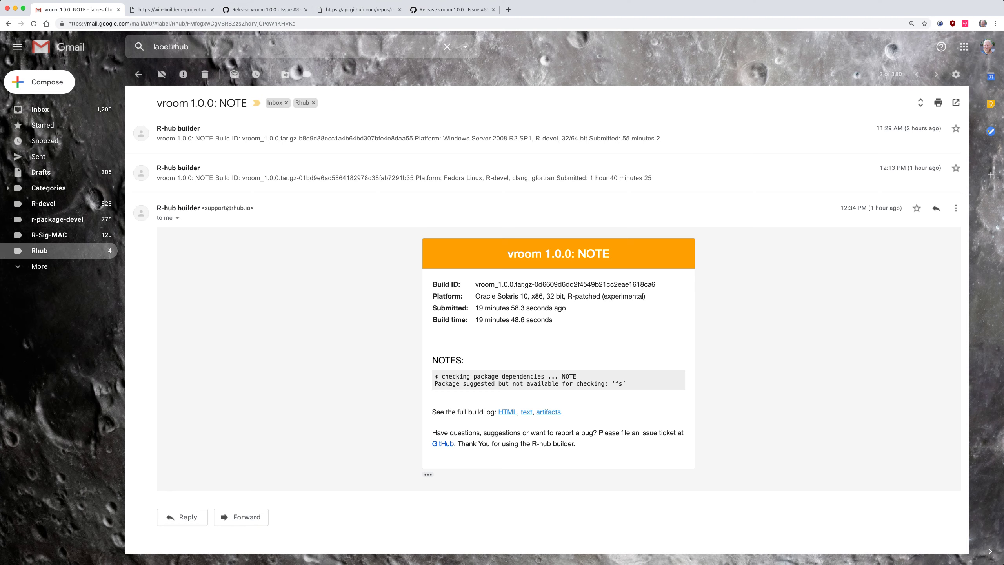
left_click(267, 9)
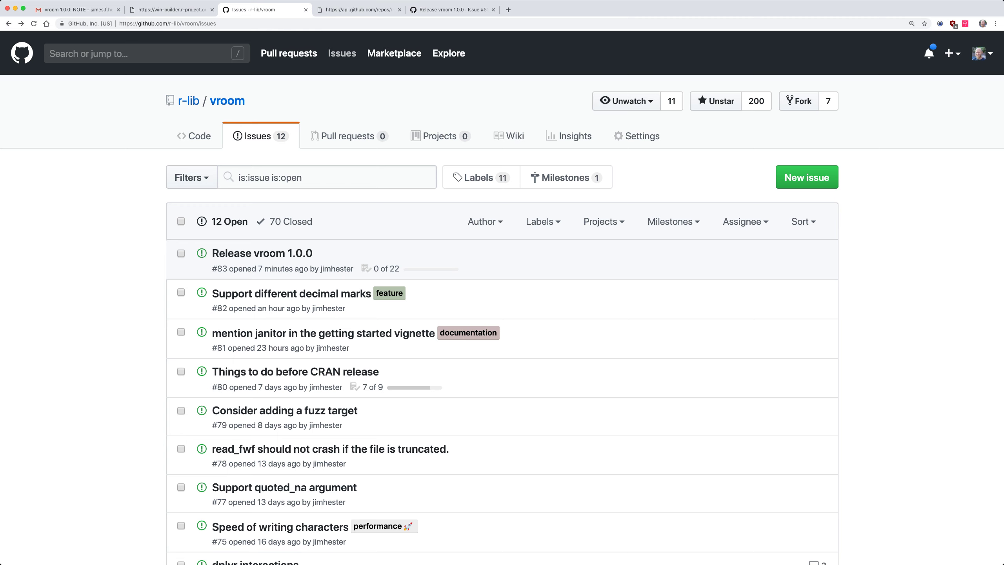
Reach the vroom pkgdown site from the repository page and look over its Reference index
left_click(262, 253)
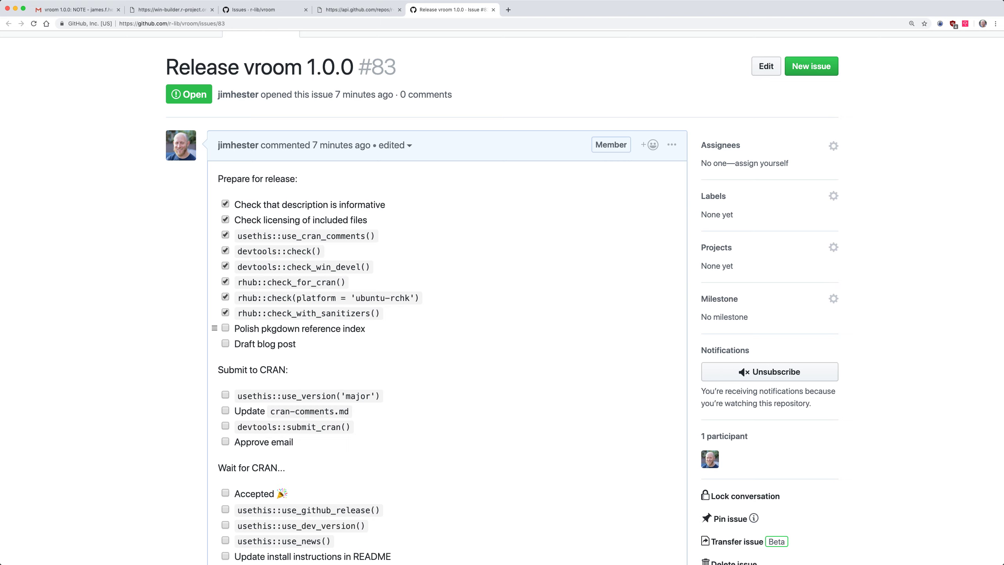
left_click(257, 9)
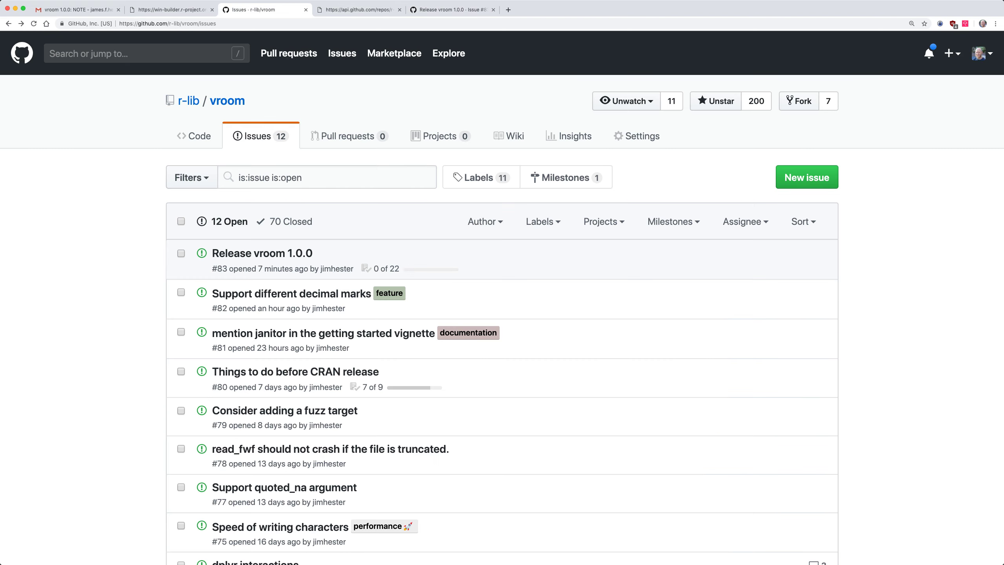
left_click(199, 136)
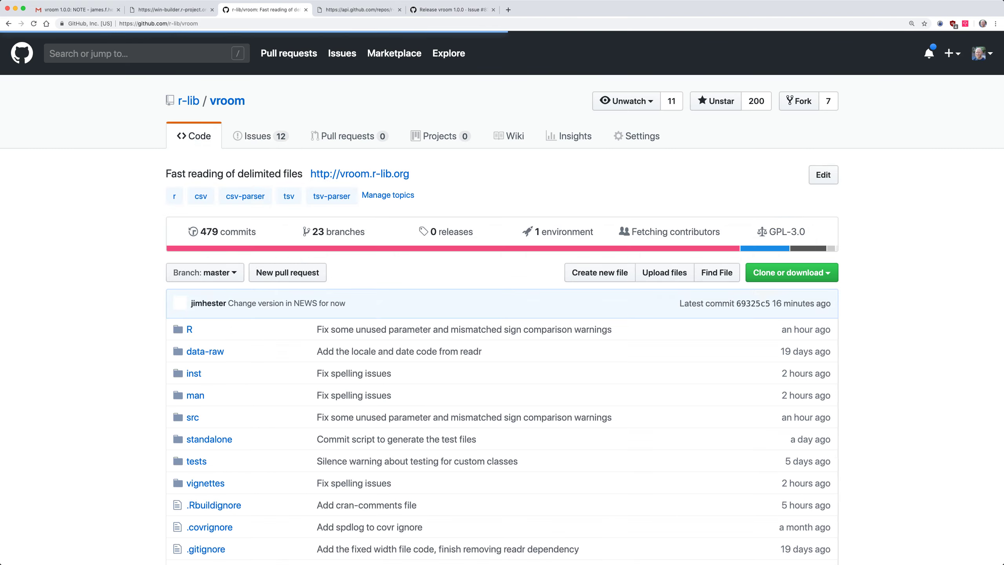
left_click(360, 173)
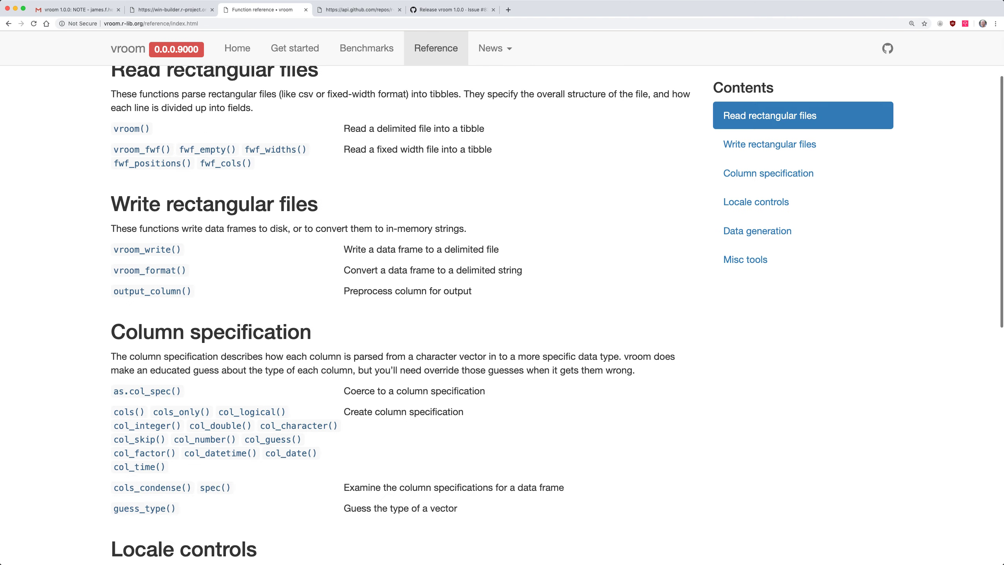
scroll("down", 3)
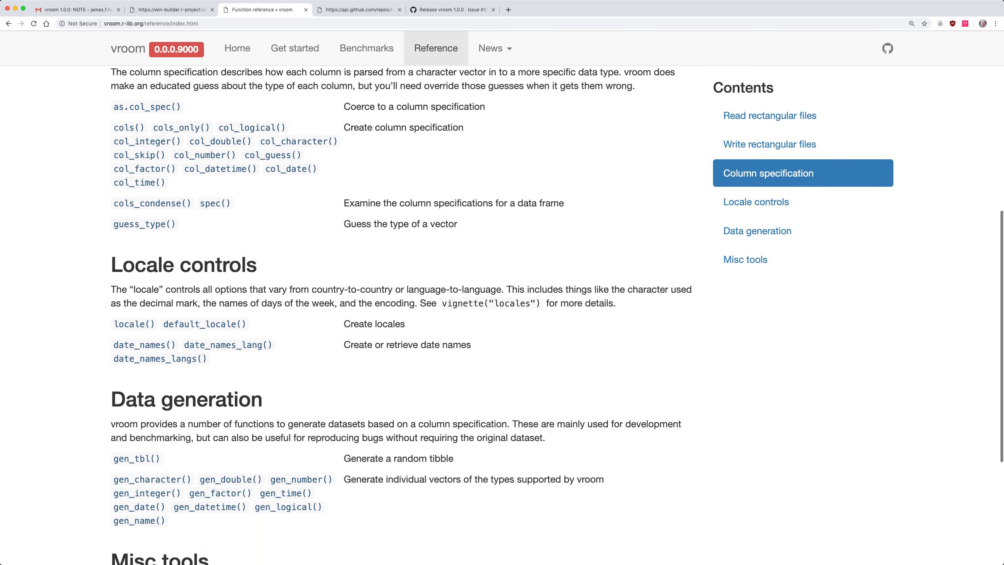
left_click(458, 10)
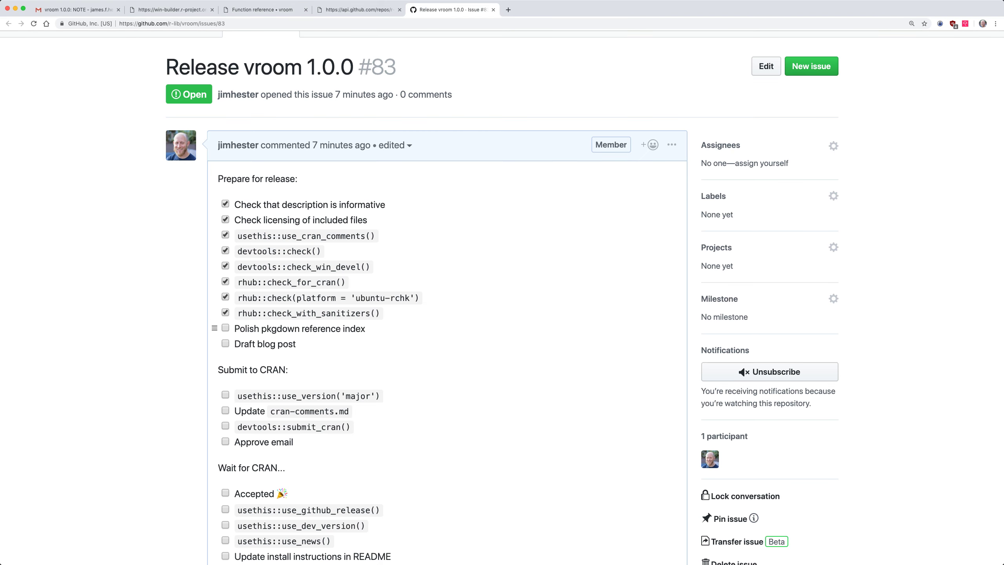
Tick 'Polish pkgdown reference index' on issue #83 and select the use_version('major') text
left_click(226, 329)
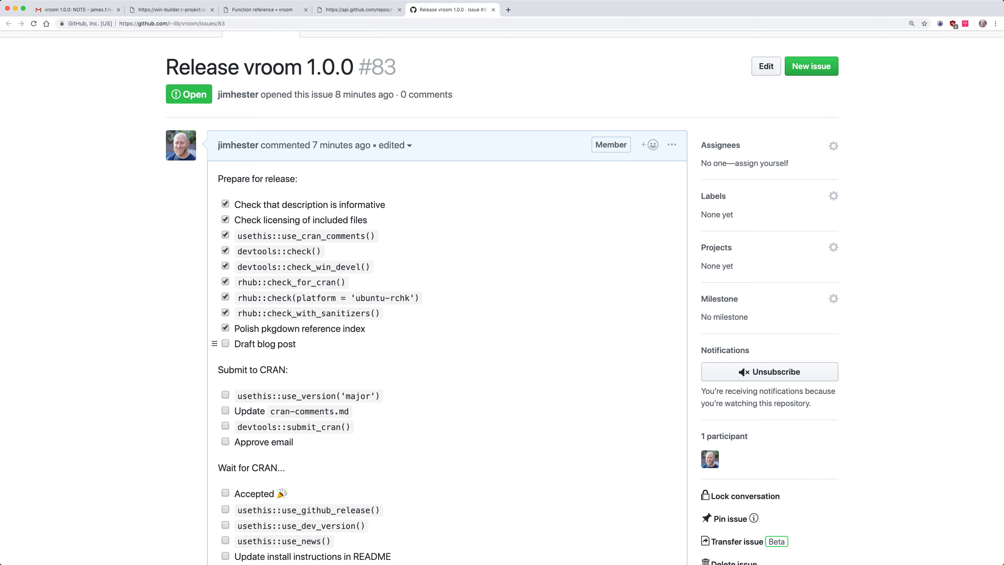
scroll("down", 3)
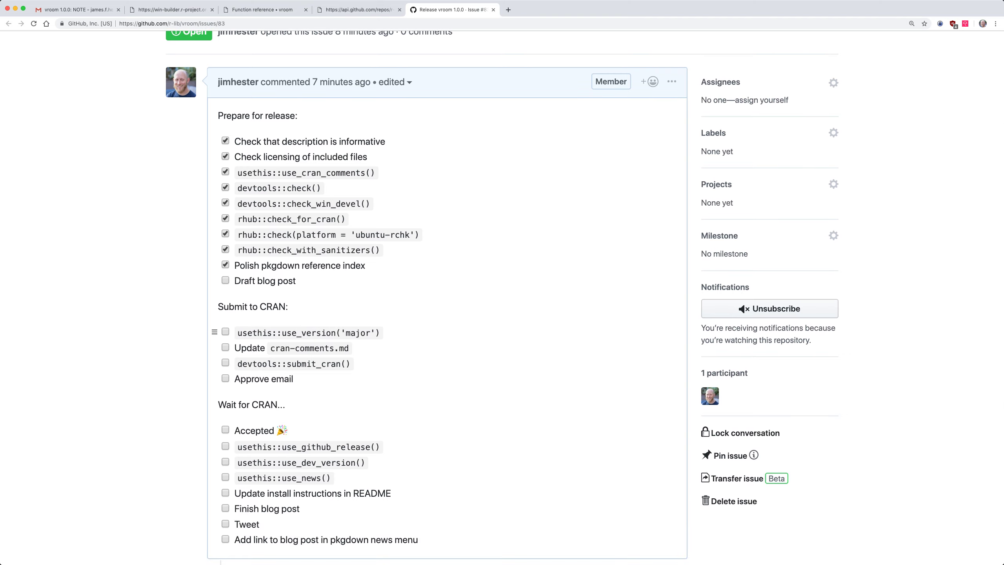
double_click(308, 332)
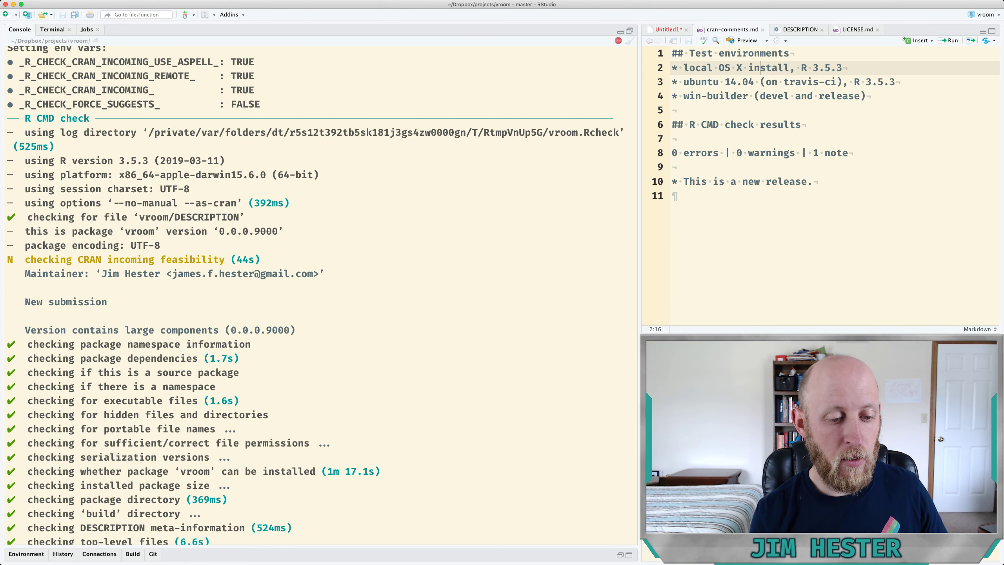
Review the R CMD check output (0 errors, 1 warning, 1 note) and enter usethis::use_version('major')
left_click_drag(102, 330, 153, 330)
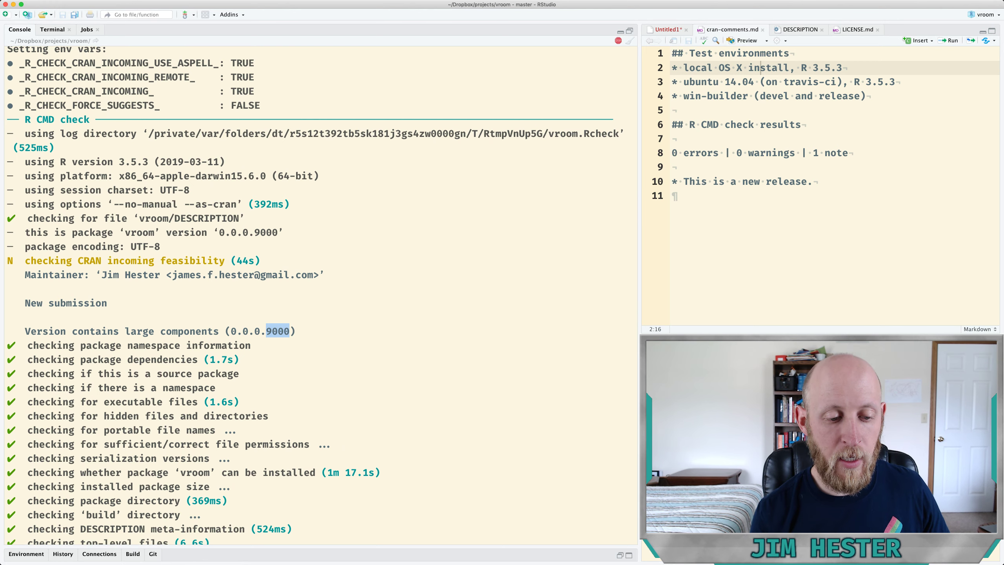
scroll("down", 3)
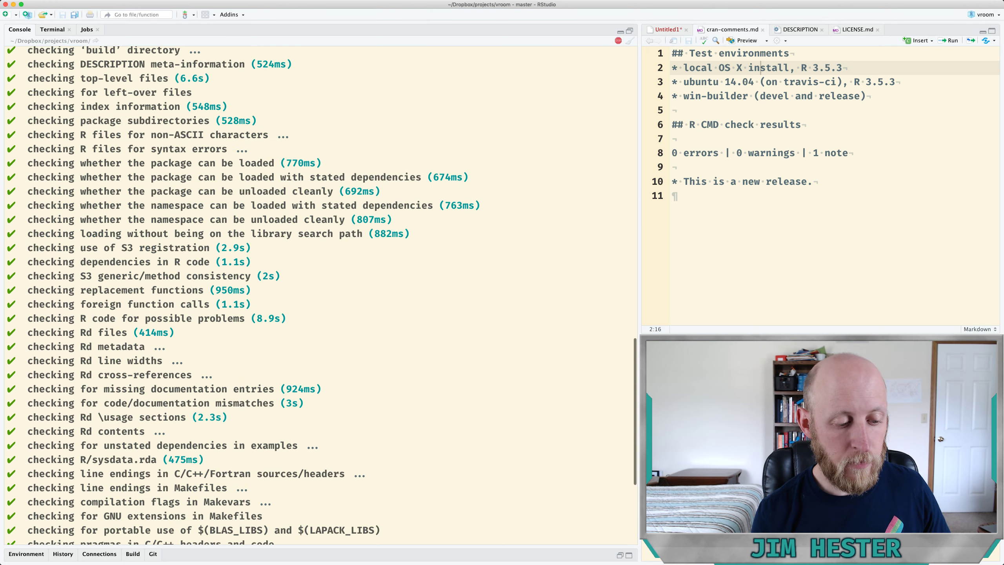
scroll("down", 3)
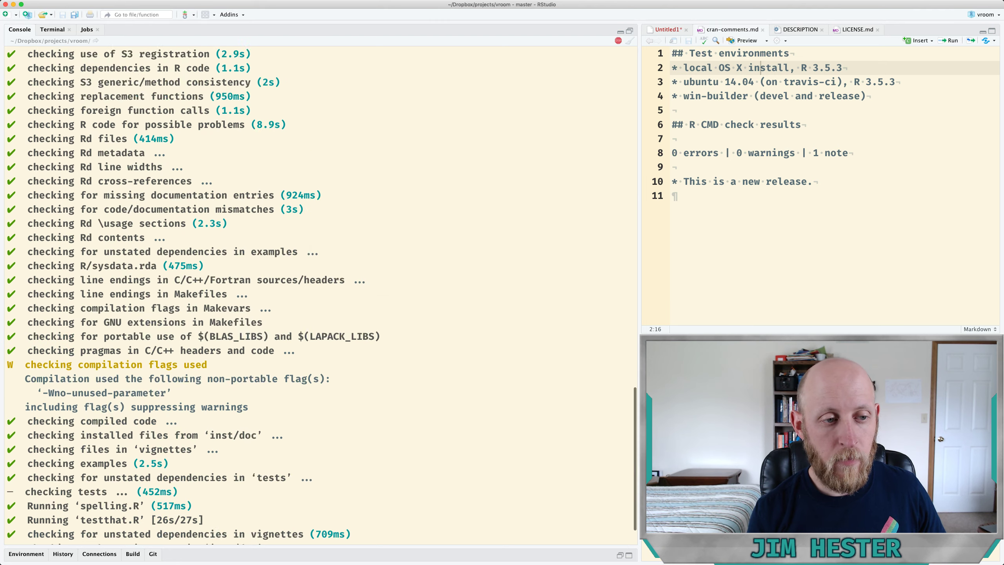
scroll("down", 3)
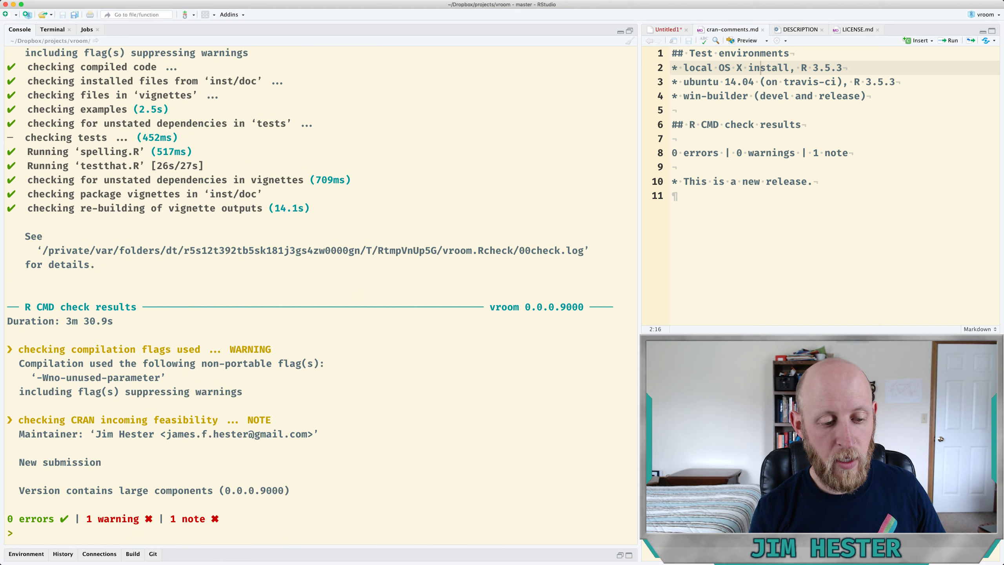
type("usethis::use_version('major')")
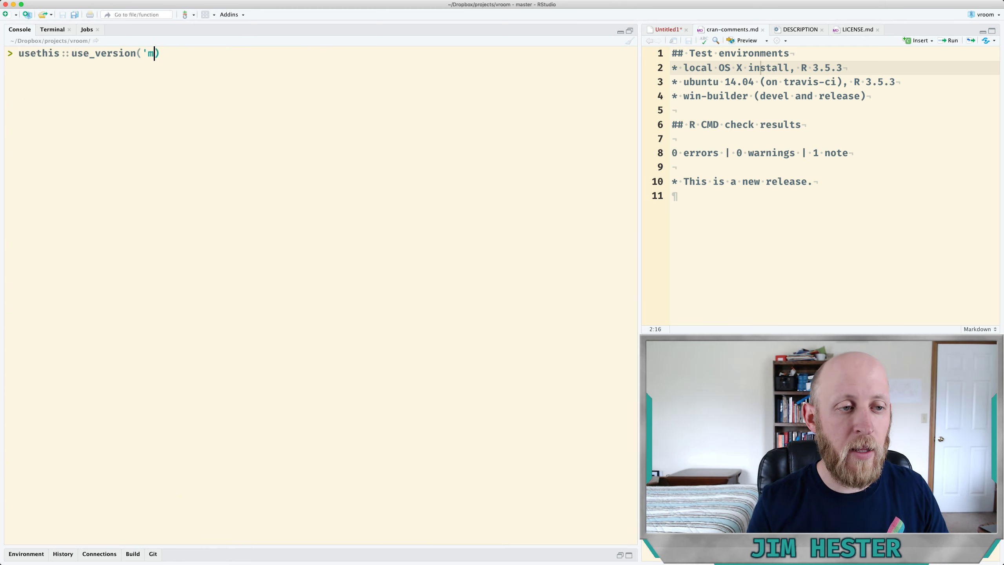
Run usethis::use_version('major') to bump vroom to 1.0.0
key("Enter")
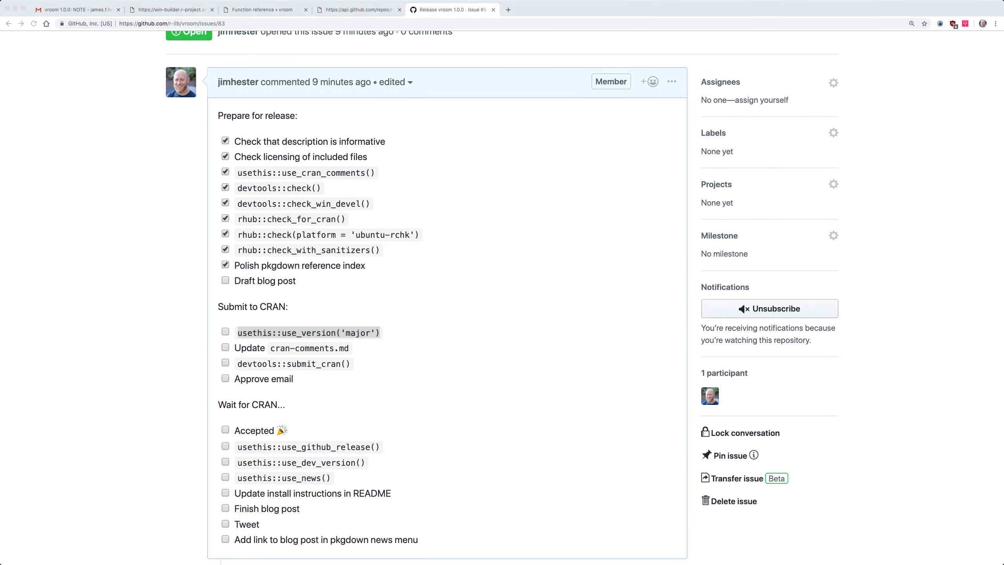
Tick the use_version('major') and 'Update cran-comments.md' items under Submit to CRAN
double_click(308, 333)
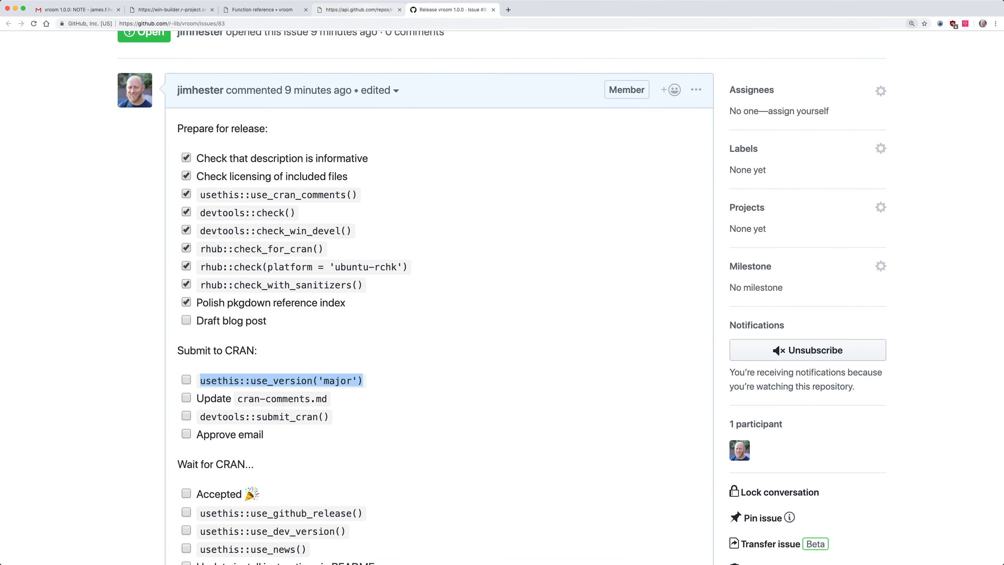
scroll("down", 3)
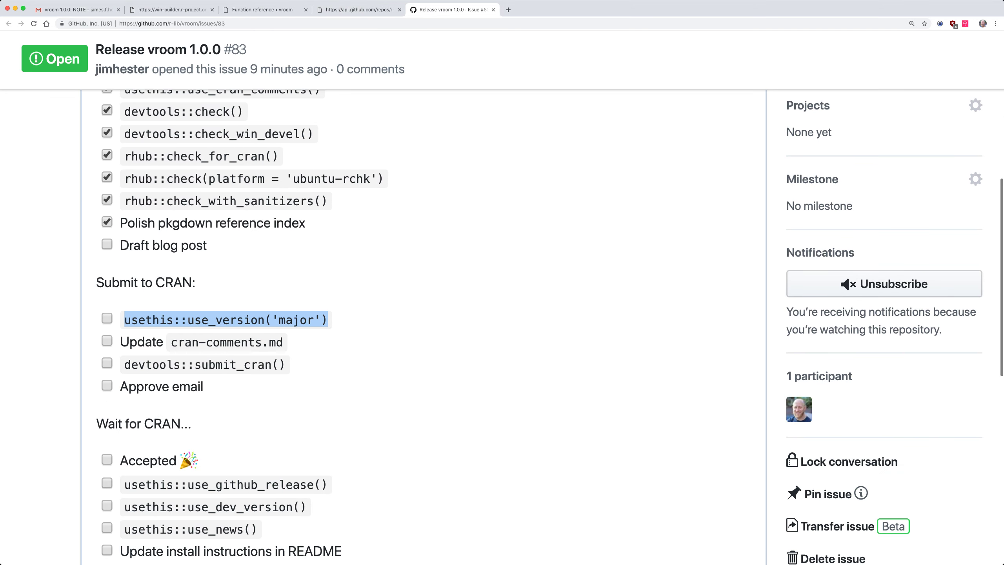
left_click(107, 319)
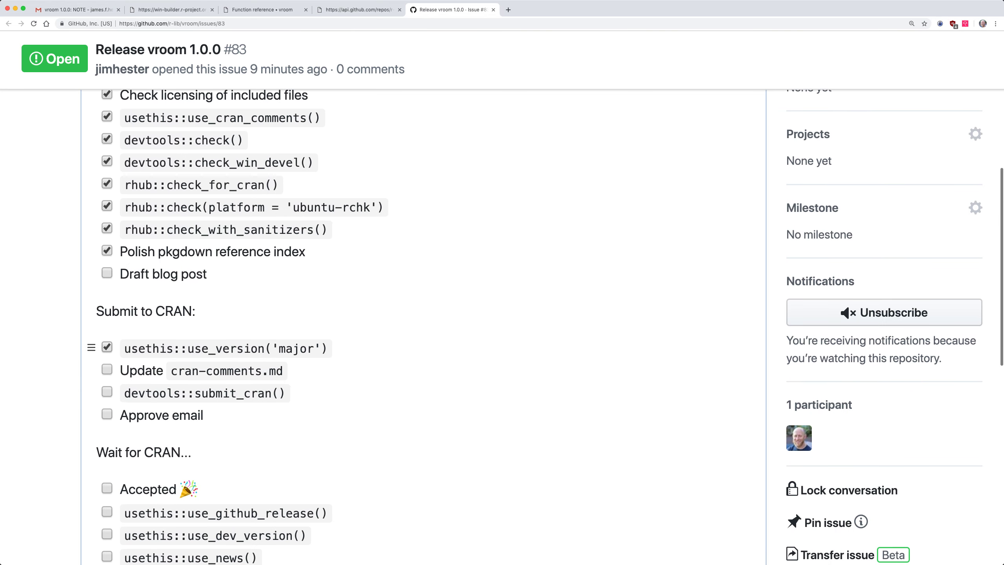
left_click(107, 369)
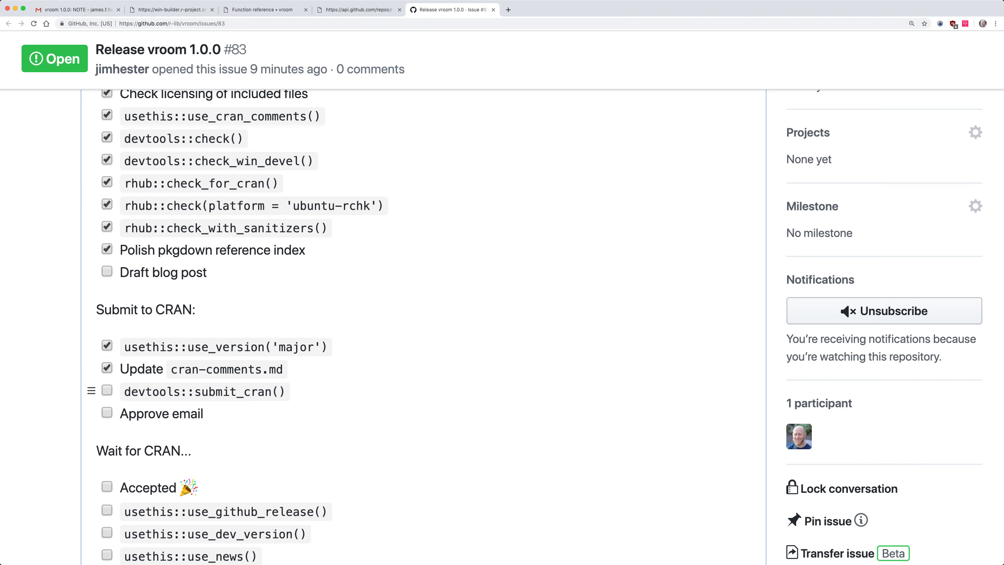
double_click(205, 392)
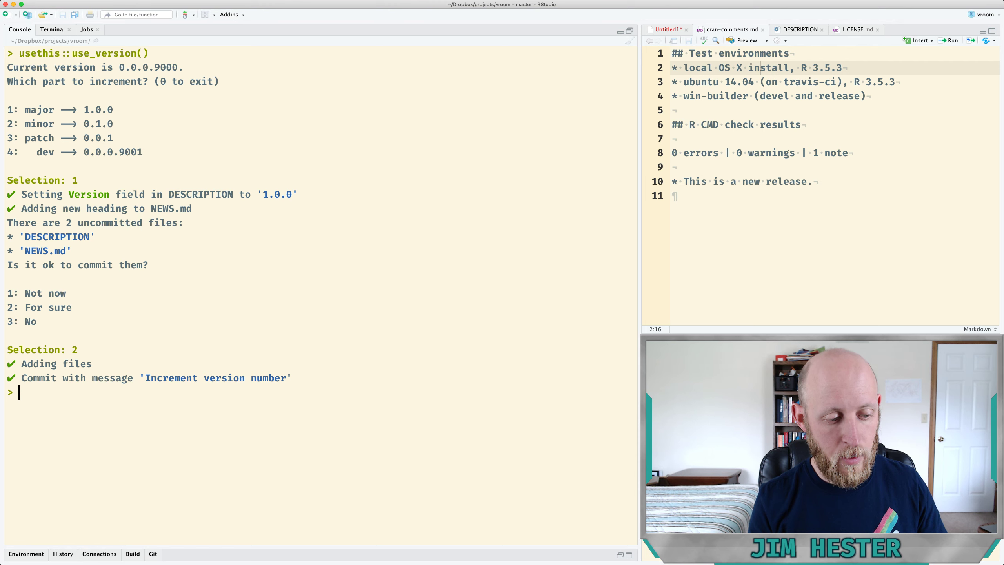
Run devtools::submit_cran() to start submitting vroom 1.0.0 to CRAN
type("devtools::submit_cran()")
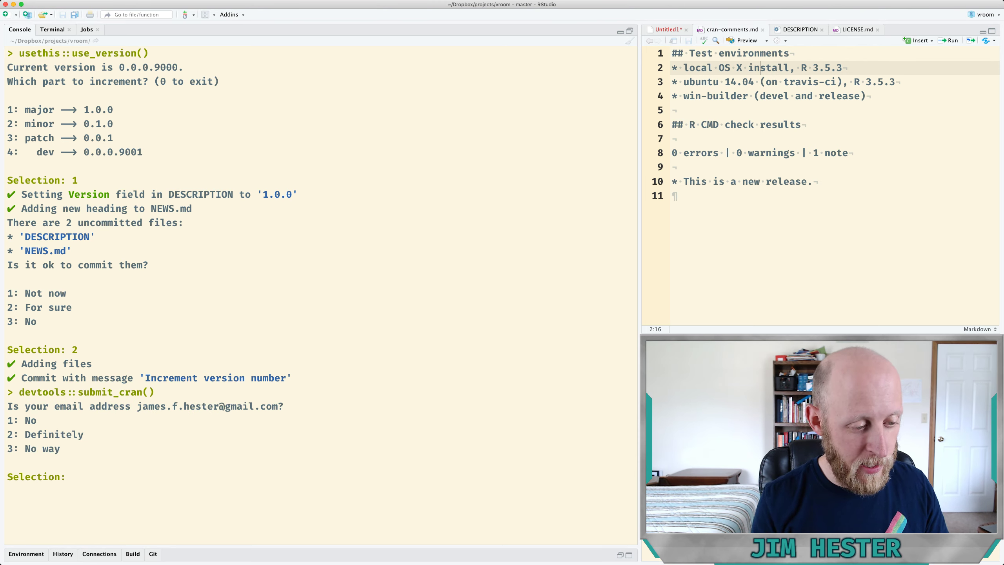
Answer 2 ('Definitely') to confirm the maintainer email and let vroom_1.0.0.tar.gz build
type("2")
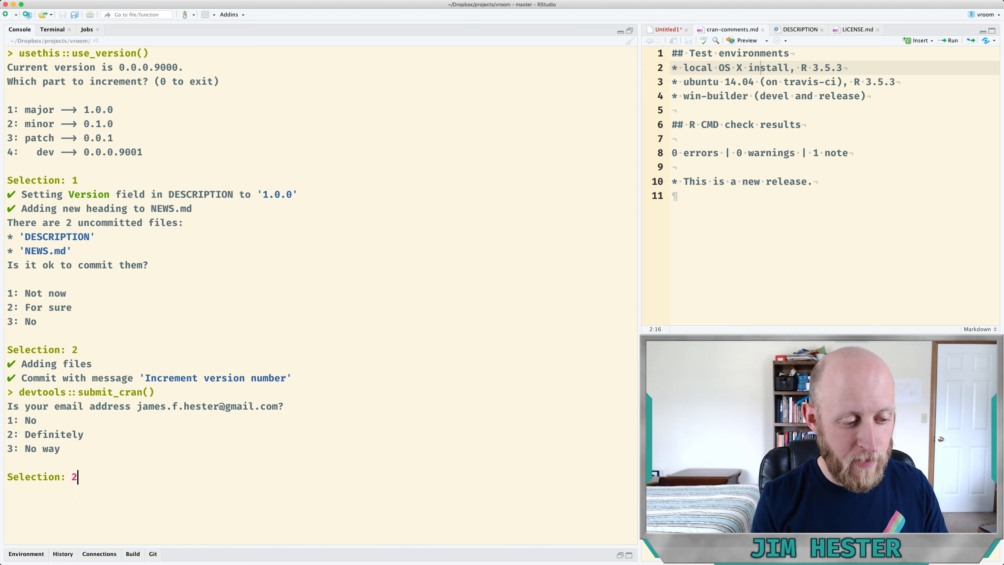
key("Enter")
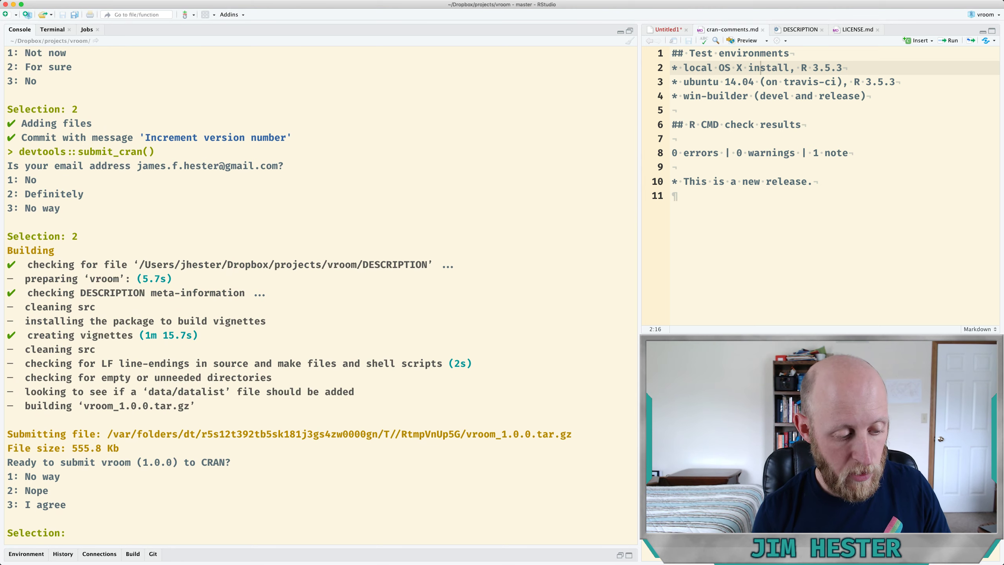
Answer 3 ('I agree') to submit vroom 1.0.0 to CRAN
type("3")
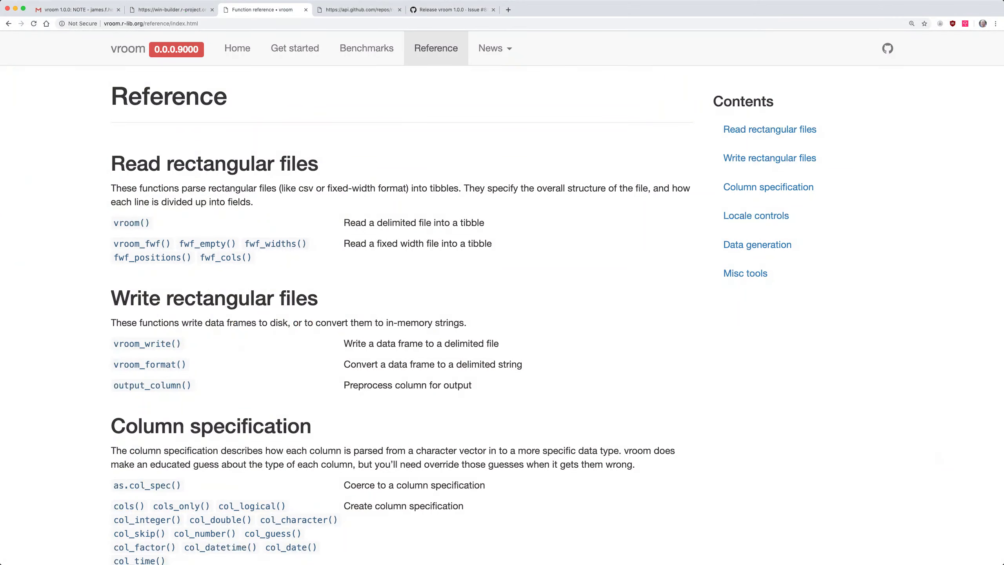
left_click(74, 10)
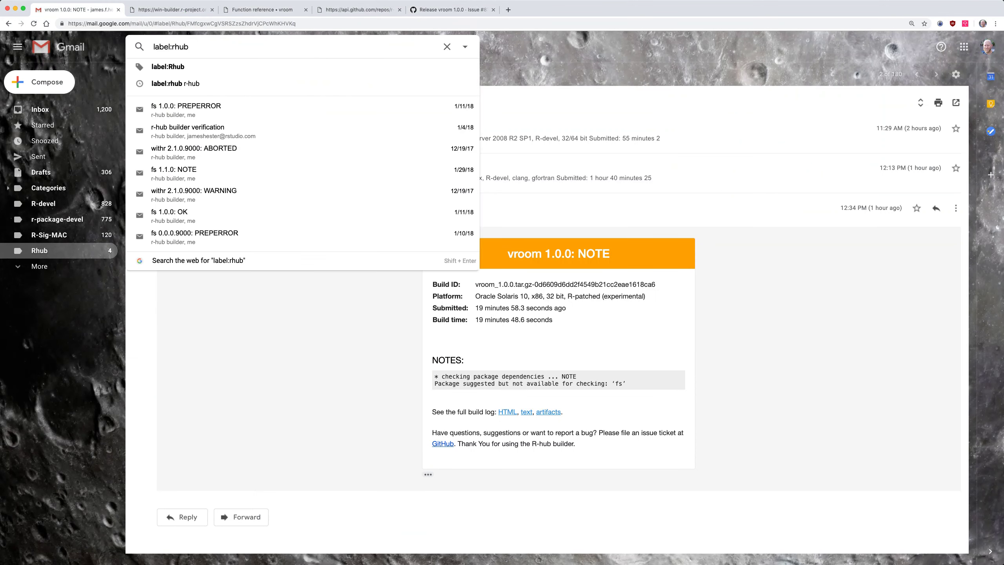
type("CRA")
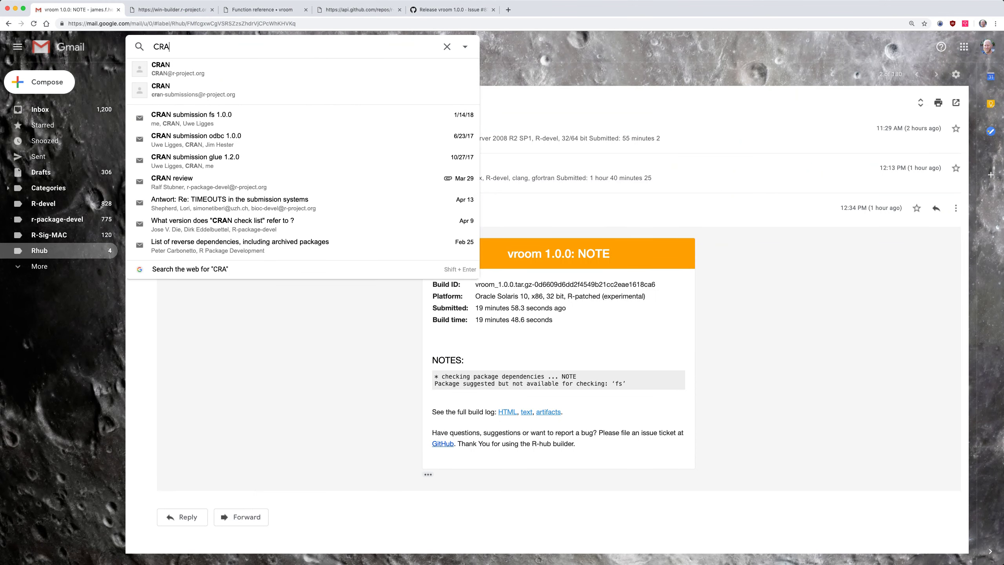
left_click(192, 94)
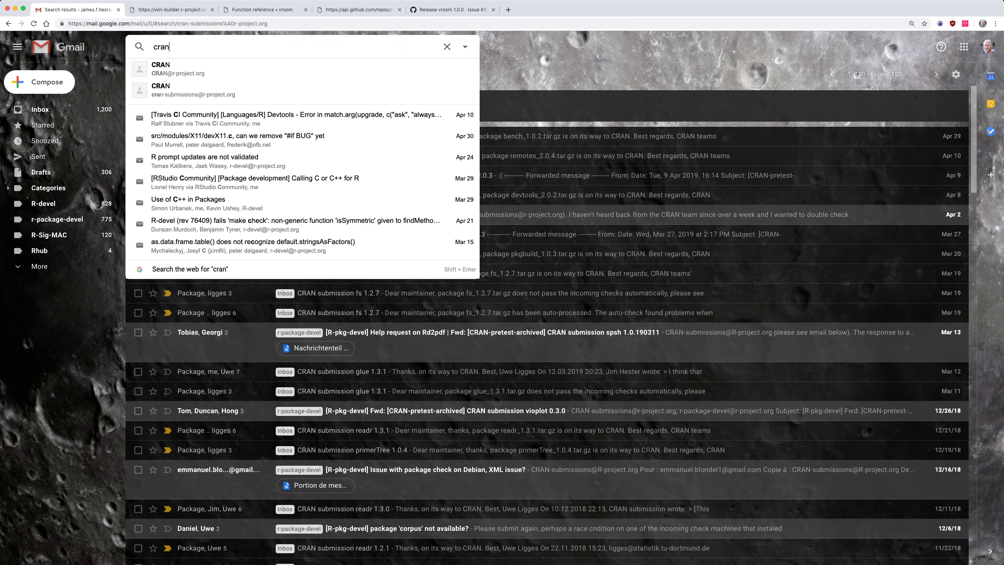
left_click(160, 69)
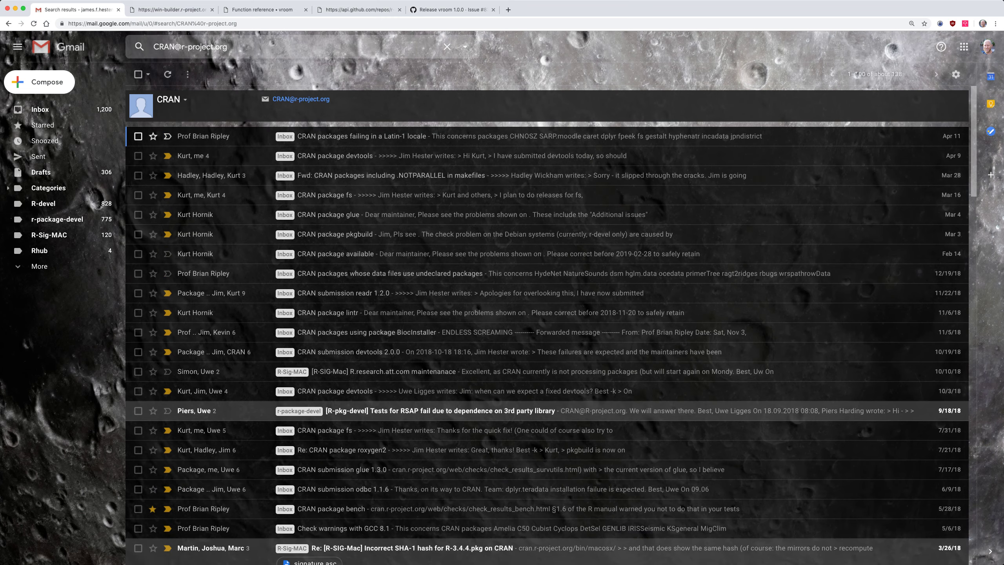
left_click(39, 109)
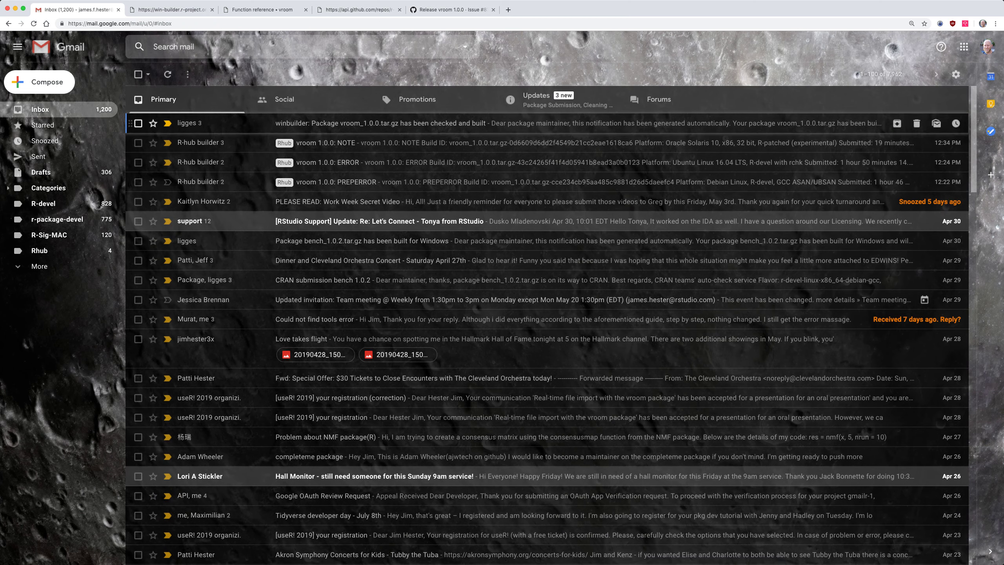
Search 'CRAN' again and open the 'CRAN submission bench 1.0.2' confirmation email
left_click(193, 46)
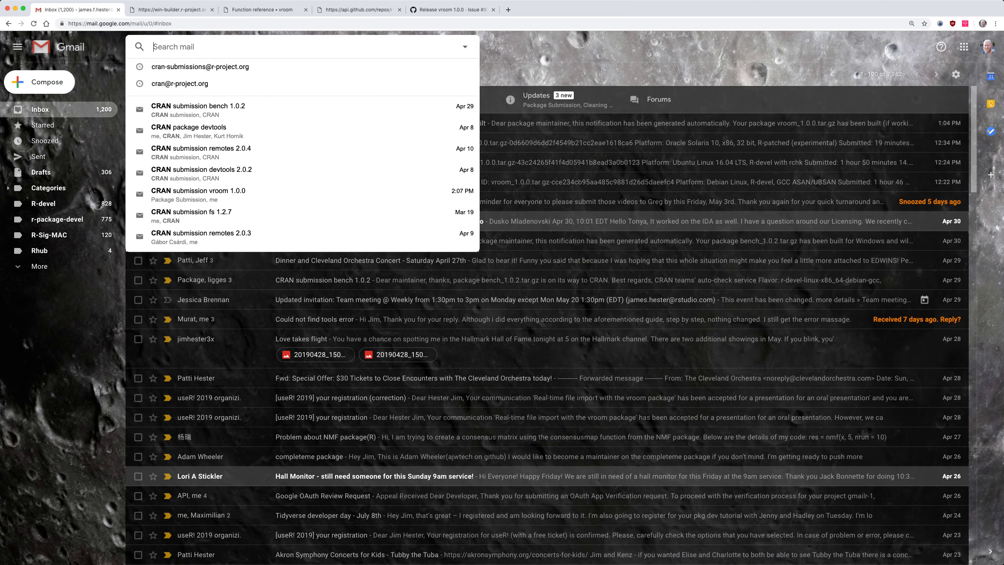
type("CRAN")
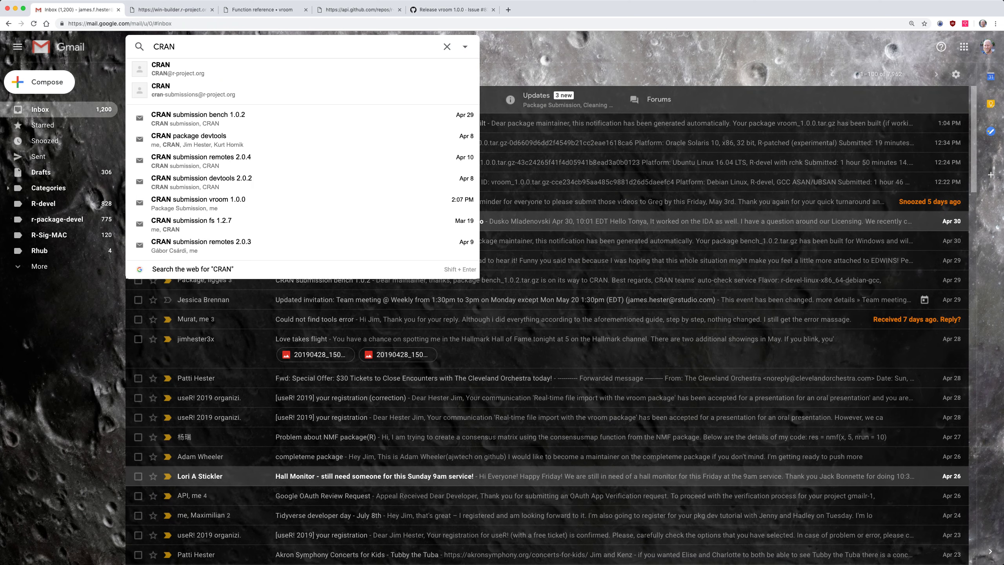
left_click(161, 90)
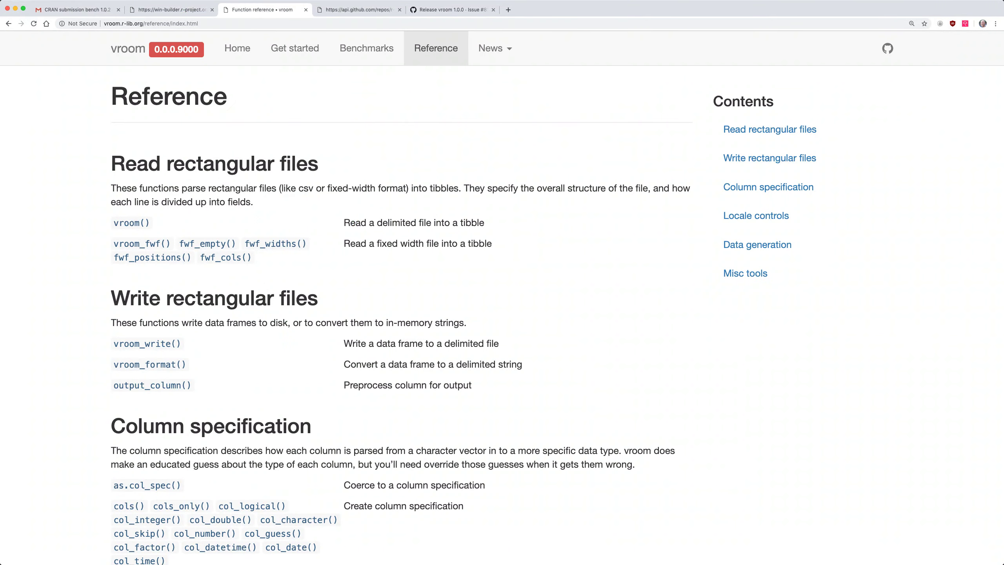
left_click(78, 8)
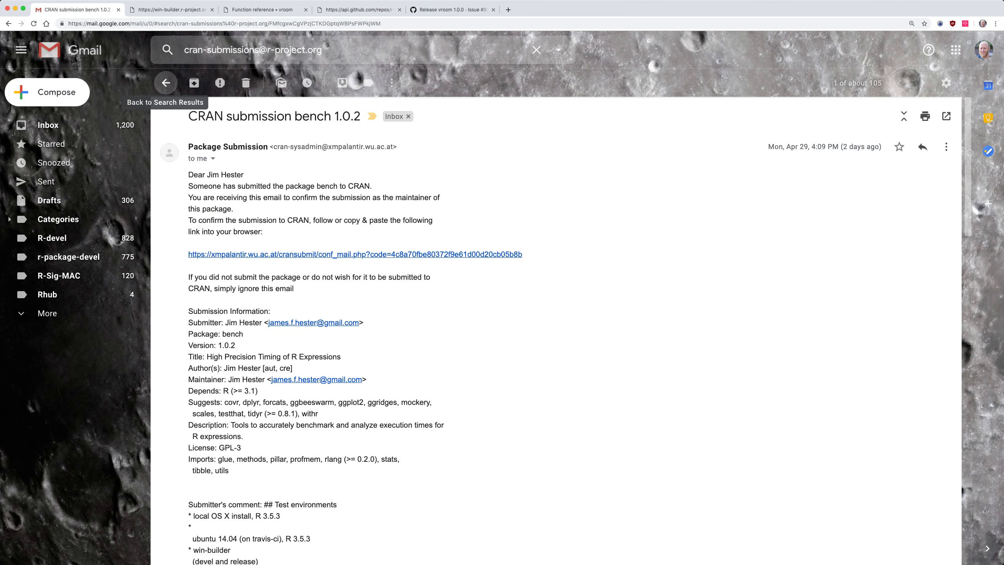
From the Updates tab, open 'CRAN submission vroom 1.0.0' and follow its confirmation link
left_click(166, 82)
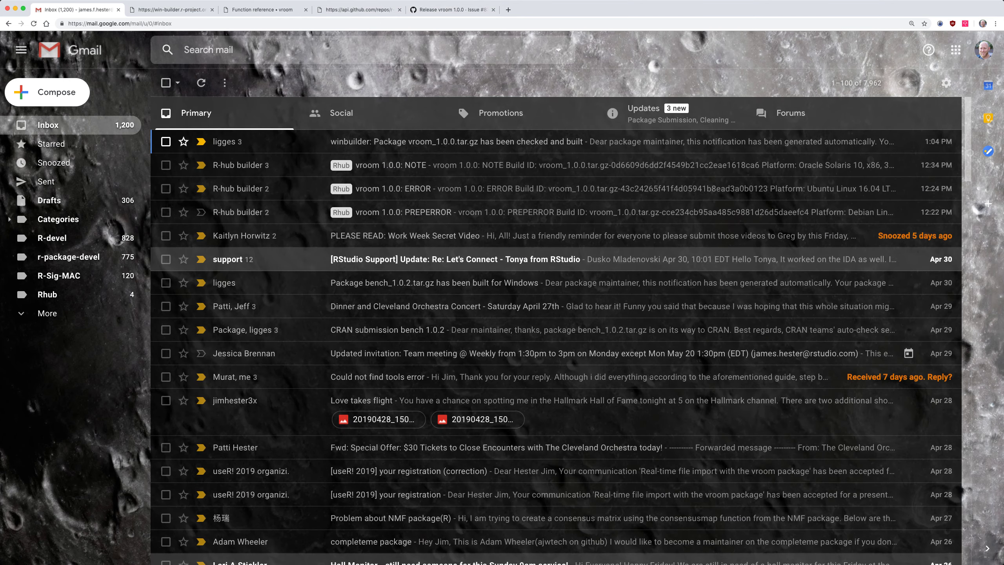
left_click(644, 113)
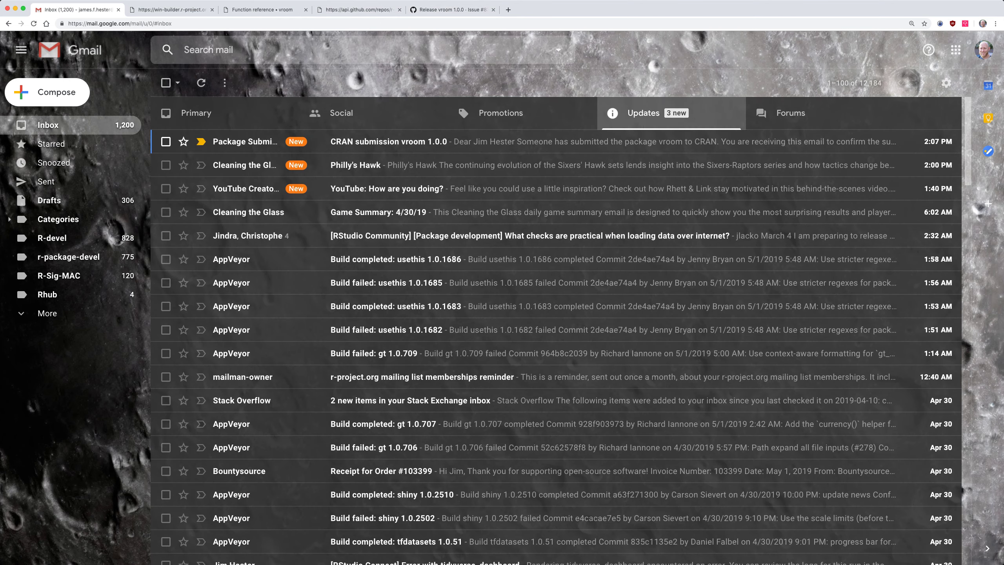
left_click(388, 142)
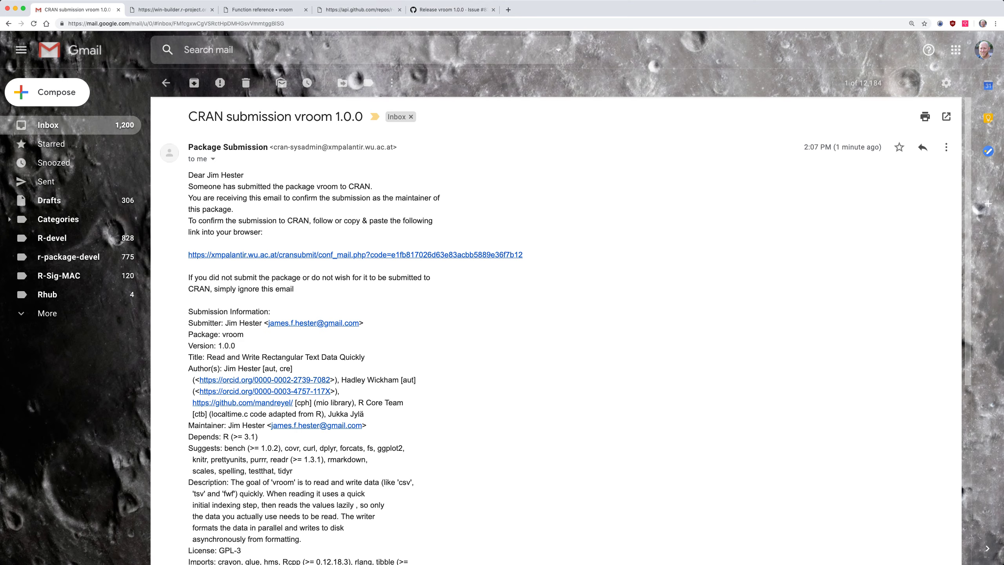
left_click(331, 254)
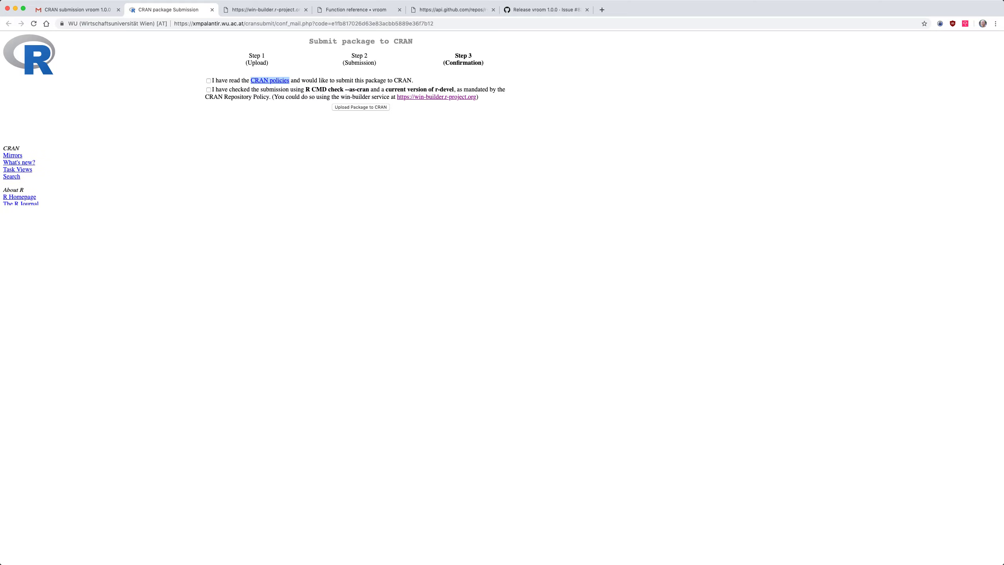
Skim the CRAN Repository Policy page, then return to the Step 3 confirmation page
left_click(269, 80)
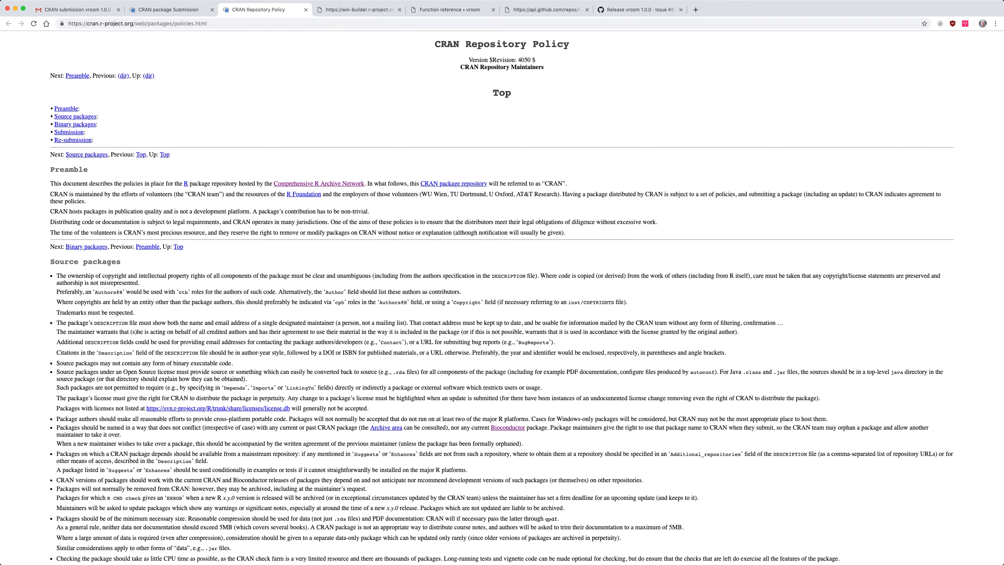
scroll("down", 3)
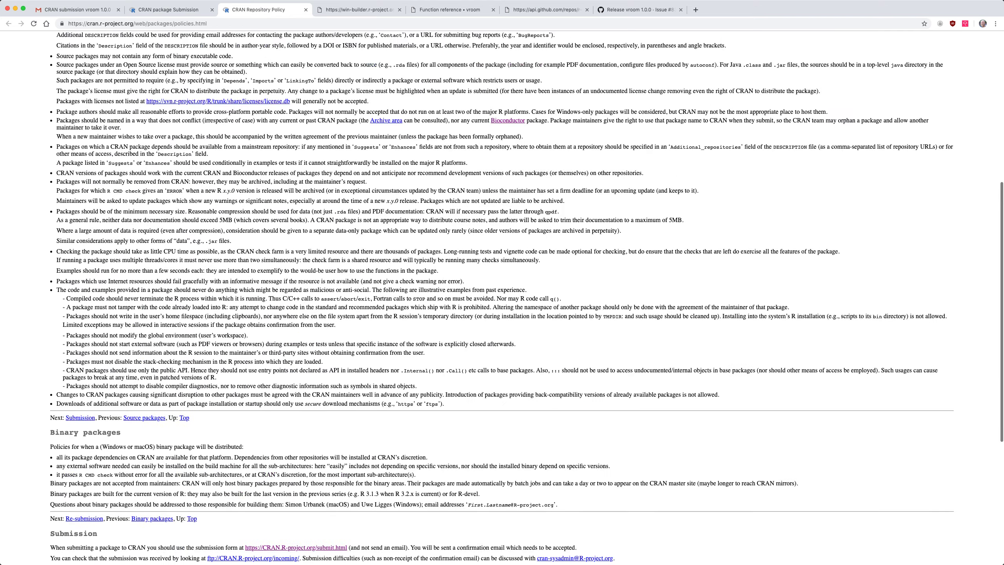
scroll("up", 3)
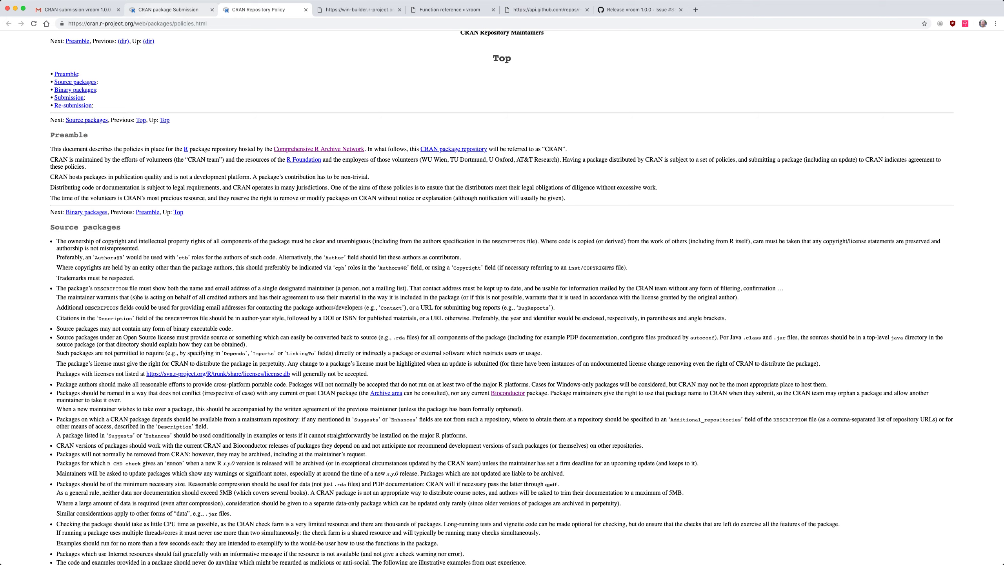
left_click(171, 9)
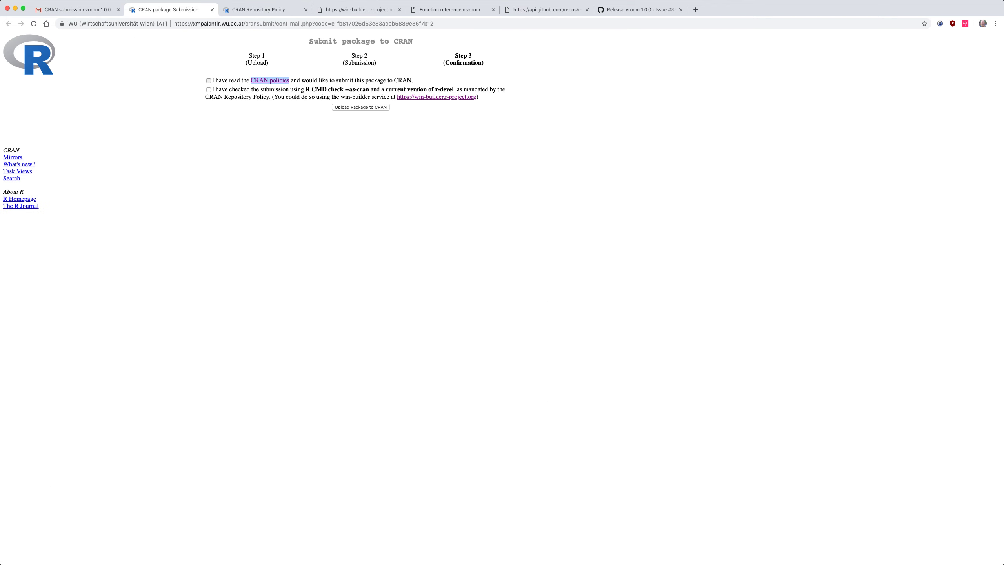
Tick both declarations (policies read, checked on r-devel) and upload the vroom package to CRAN
left_click(209, 80)
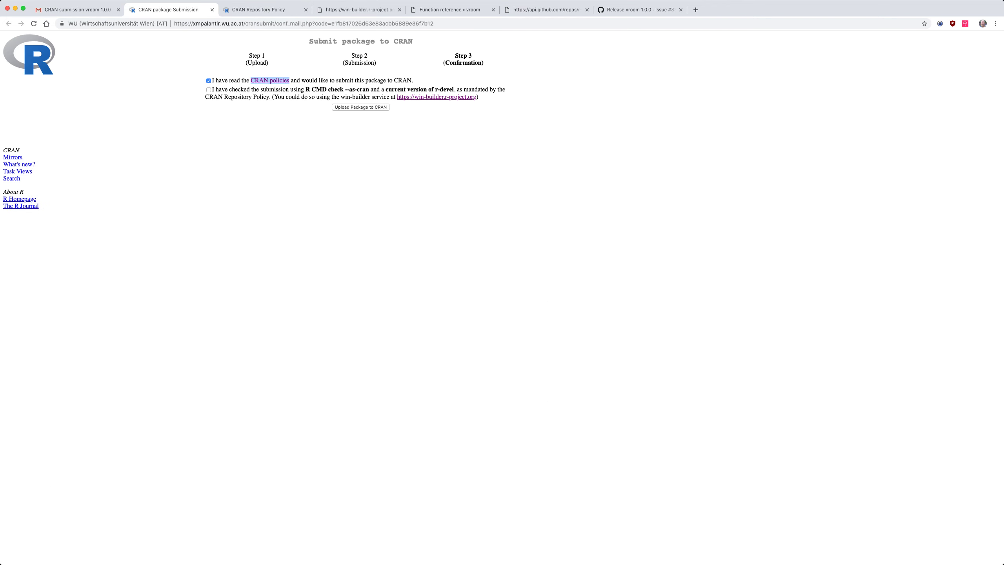
left_click(209, 90)
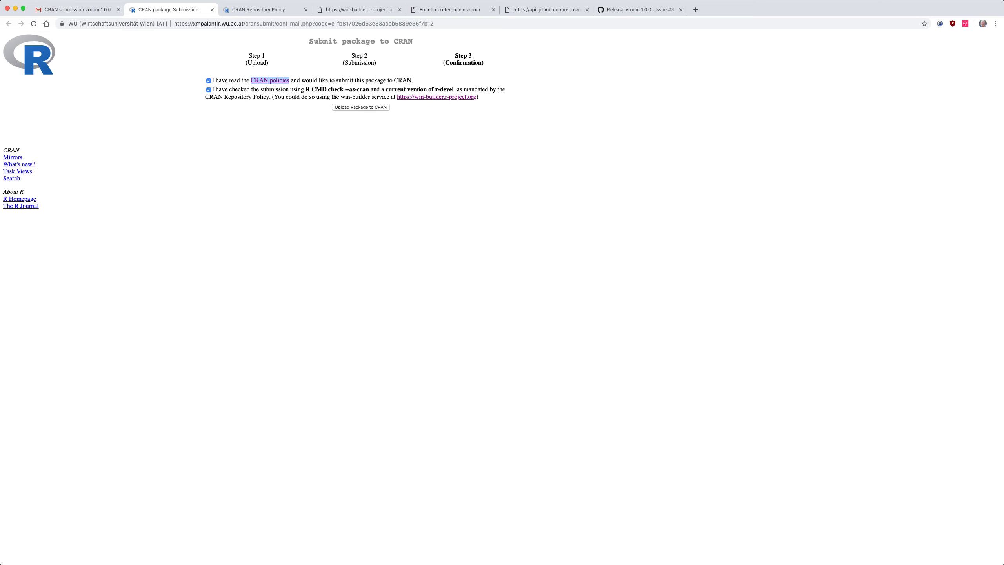
left_click(209, 89)
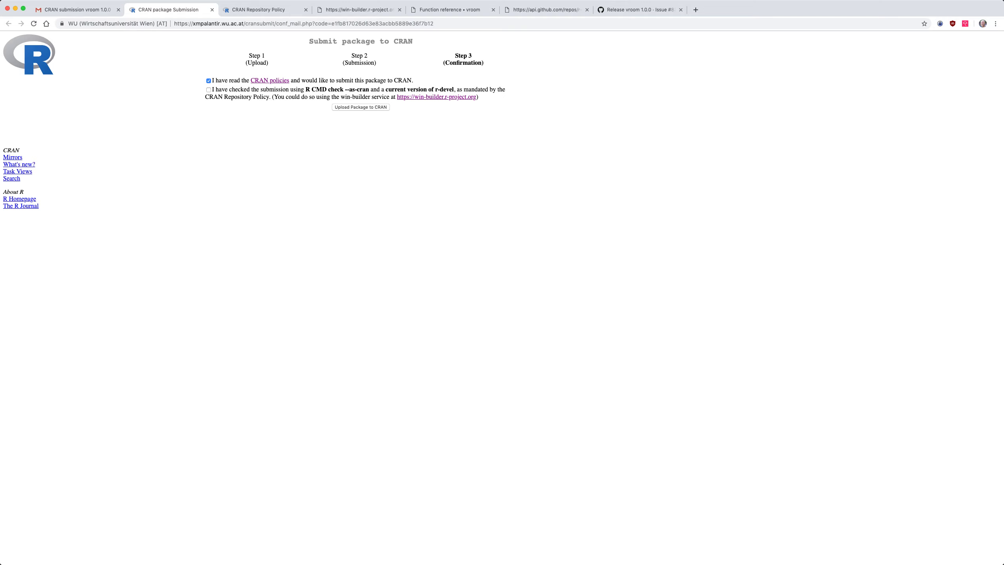
left_click(209, 89)
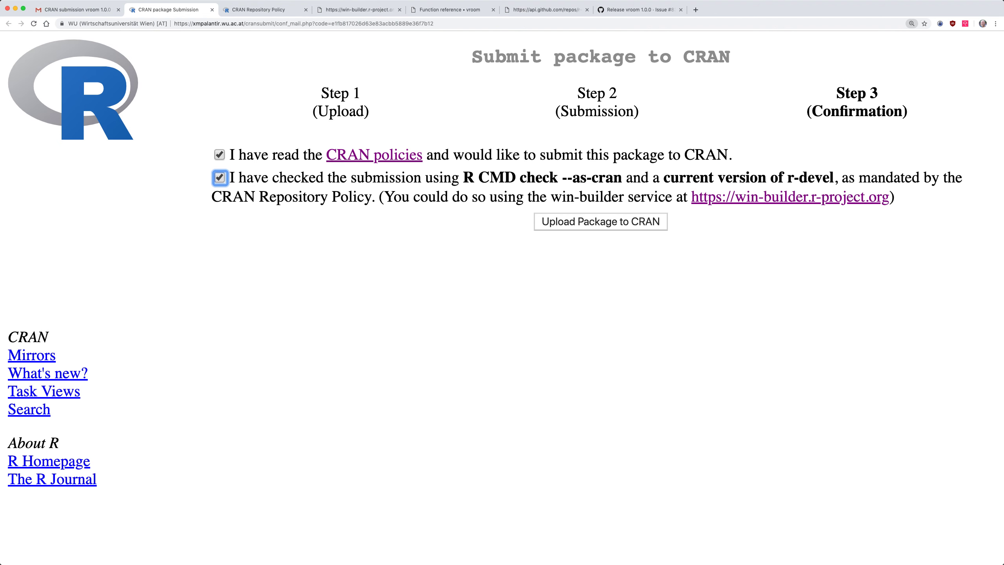
left_click(601, 221)
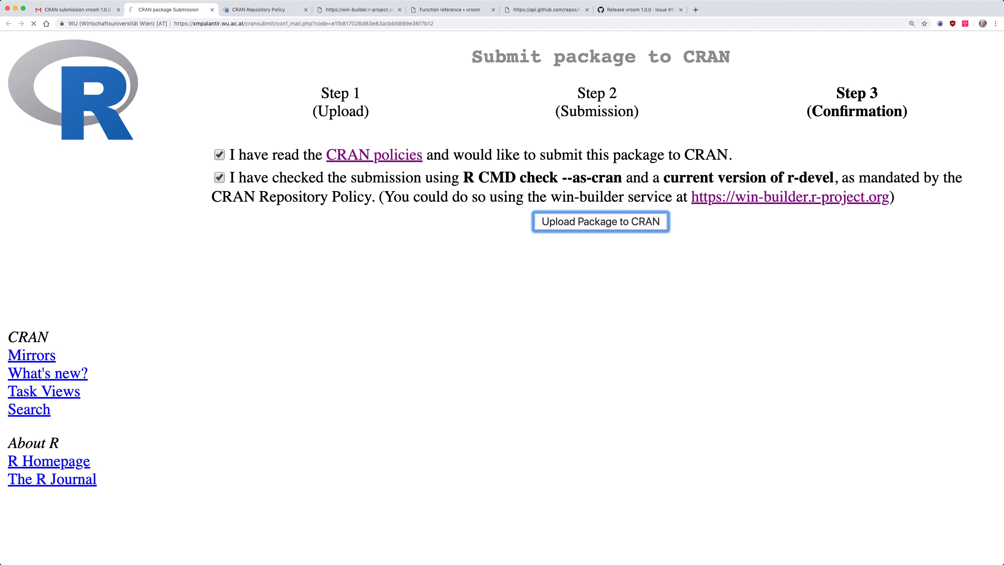
left_click(601, 221)
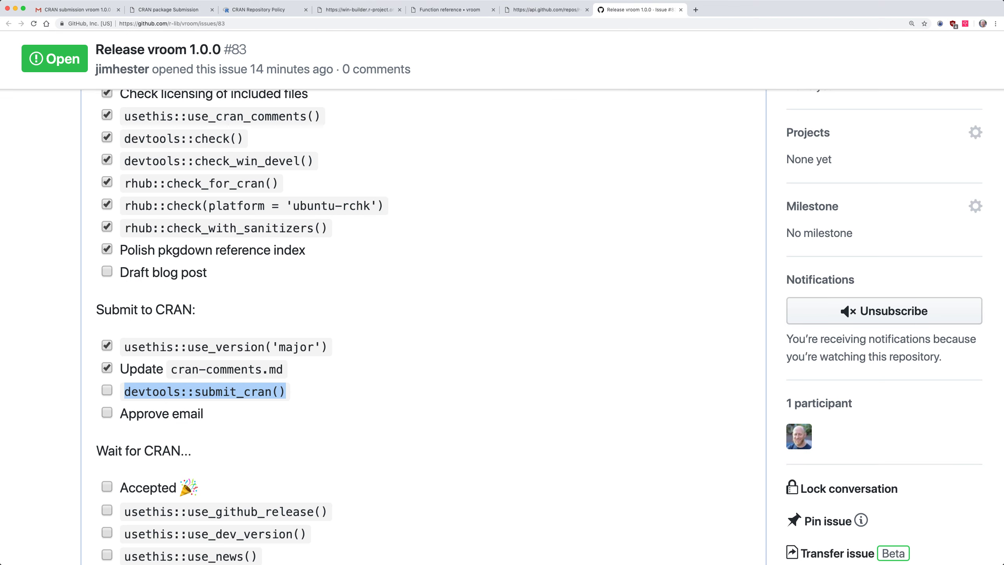
Tick devtools::submit_cran() and Approve email in issue #83's Submit to CRAN checklist
left_click(107, 391)
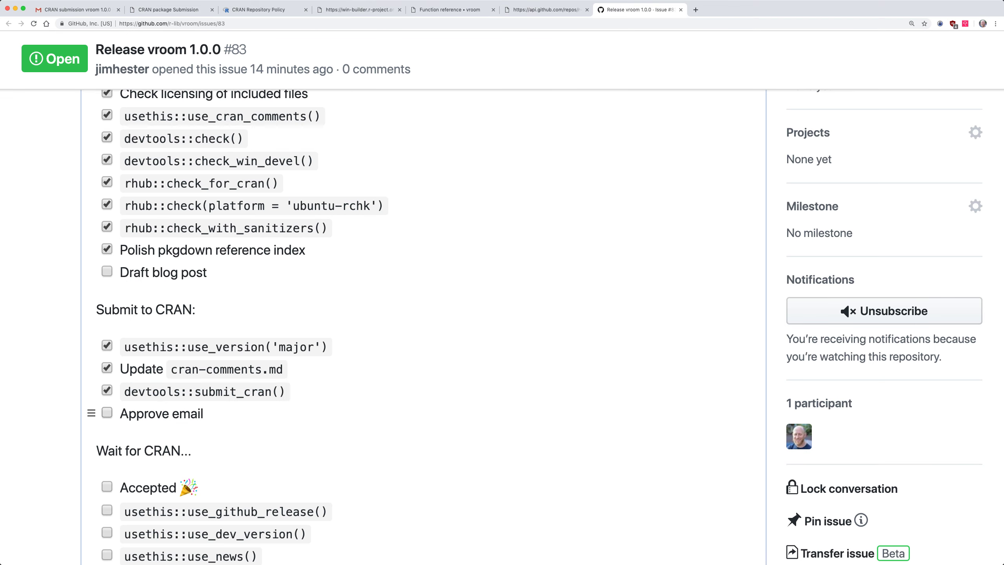
left_click(106, 413)
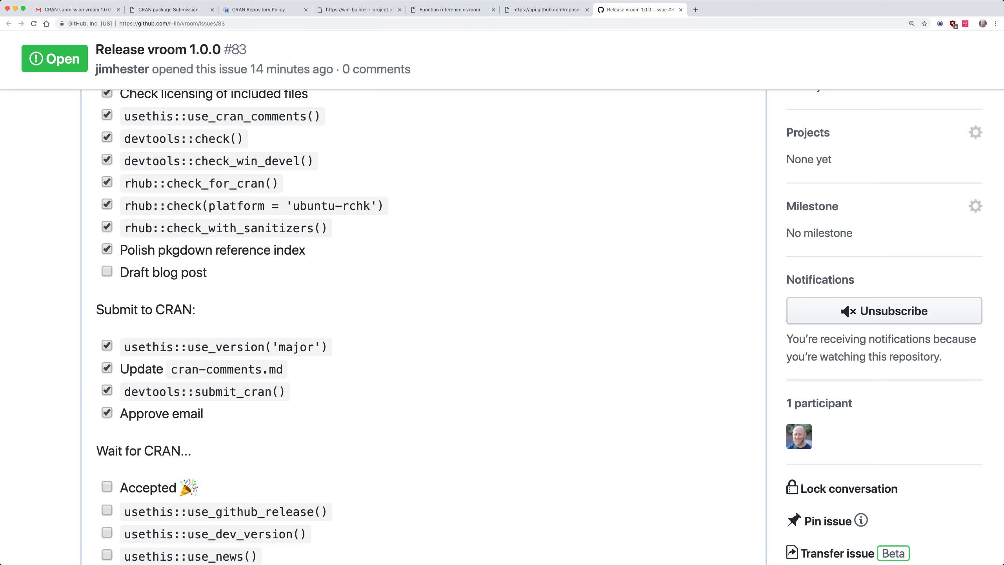
scroll("down", 3)
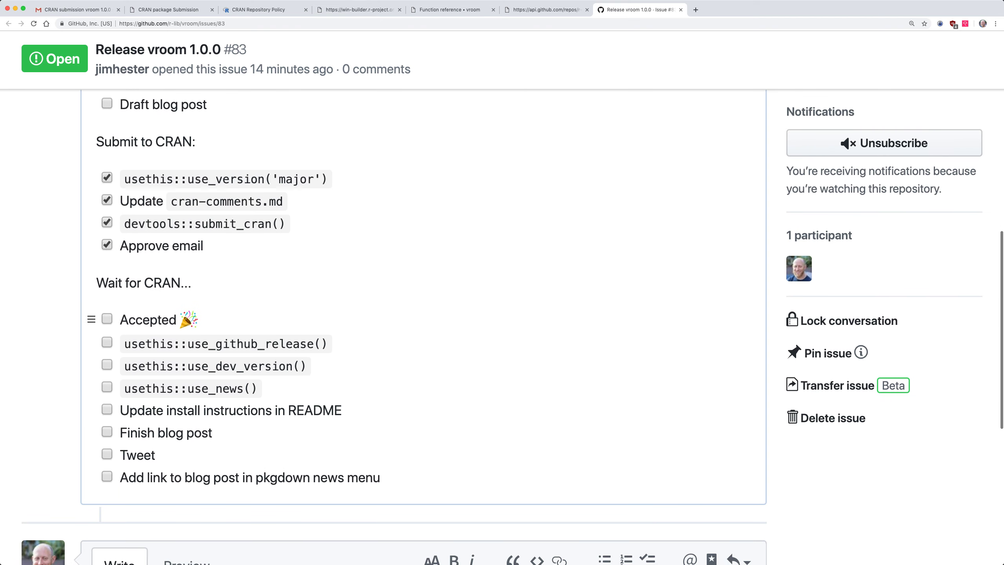